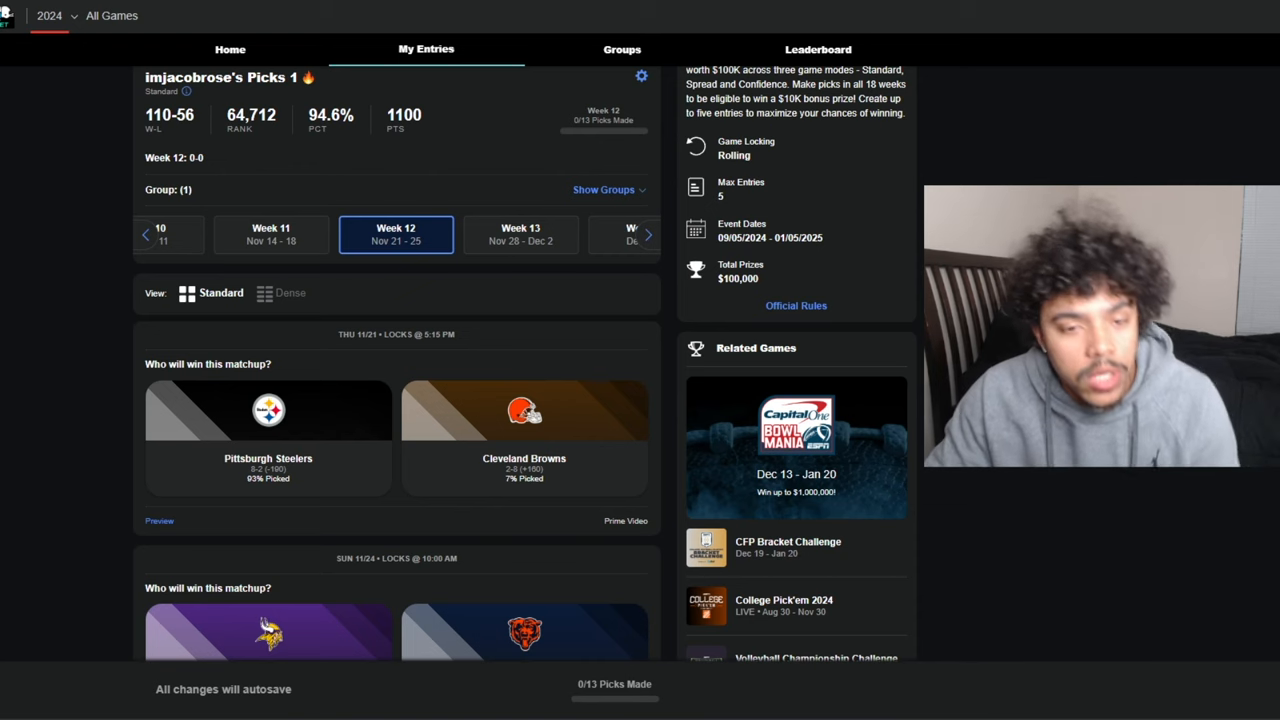
Pick the Pittsburgh Steelers to beat the Cleveland Browns
{"action": "scroll", "scroll_direction": "up", "scroll_amount": 3}
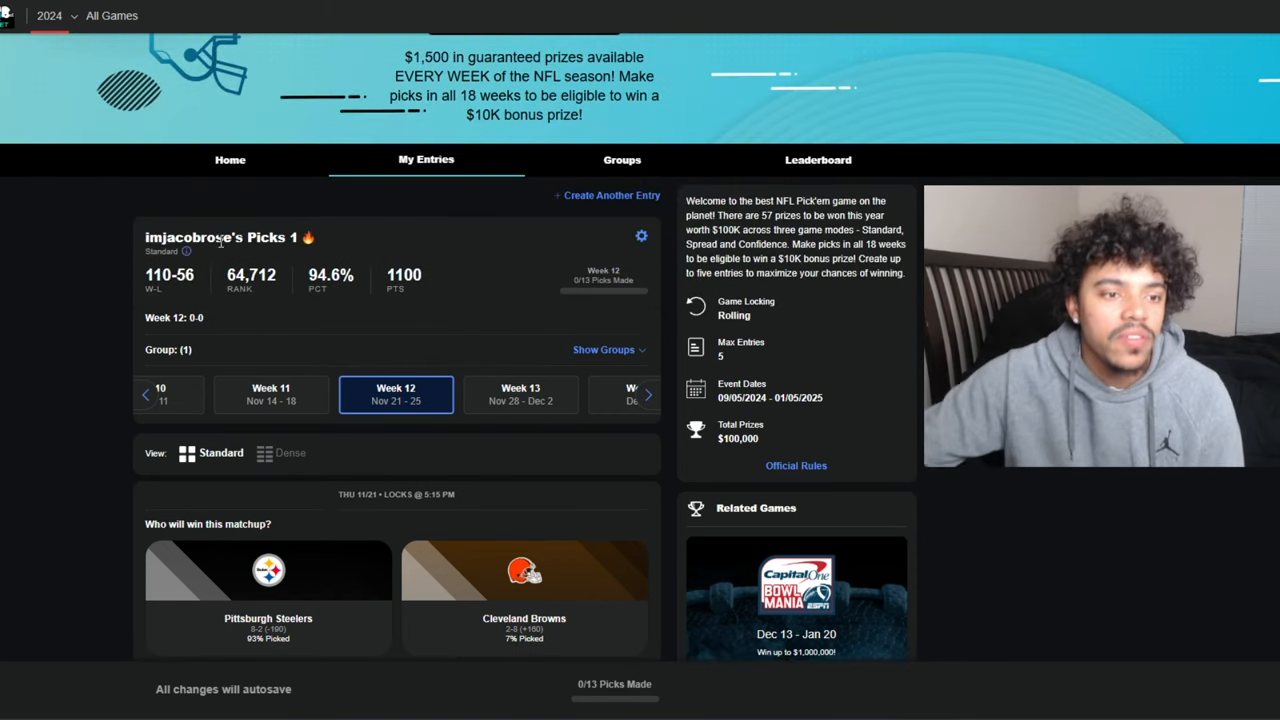
{"action": "left_click", "coordinate": [272, 396]}
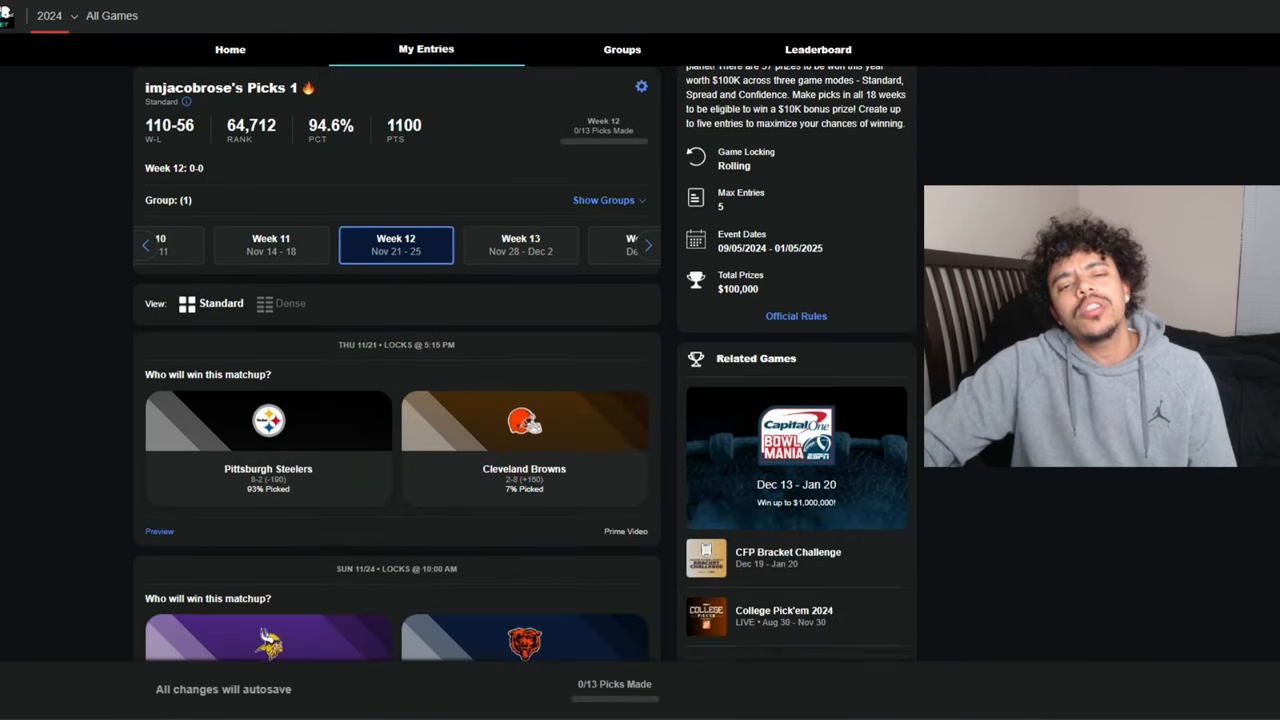
{"action": "scroll", "scroll_direction": "down", "scroll_amount": 3}
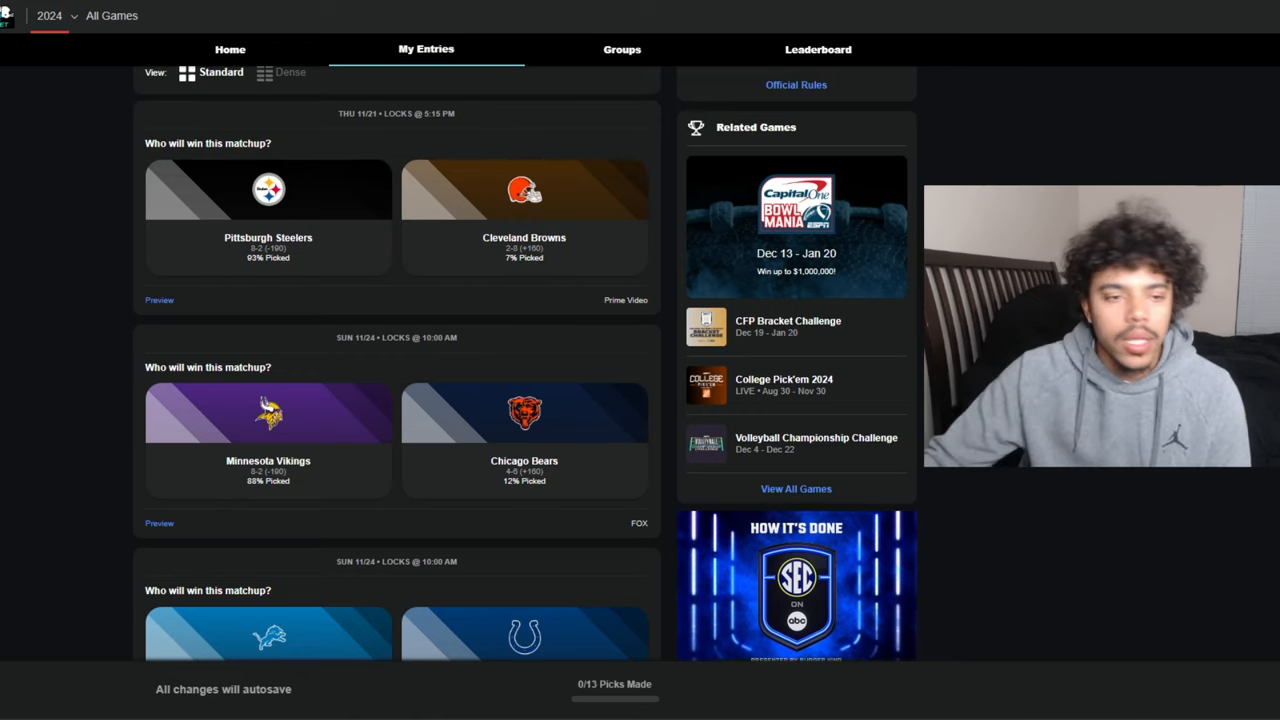
{"action": "left_click", "coordinate": [268, 216]}
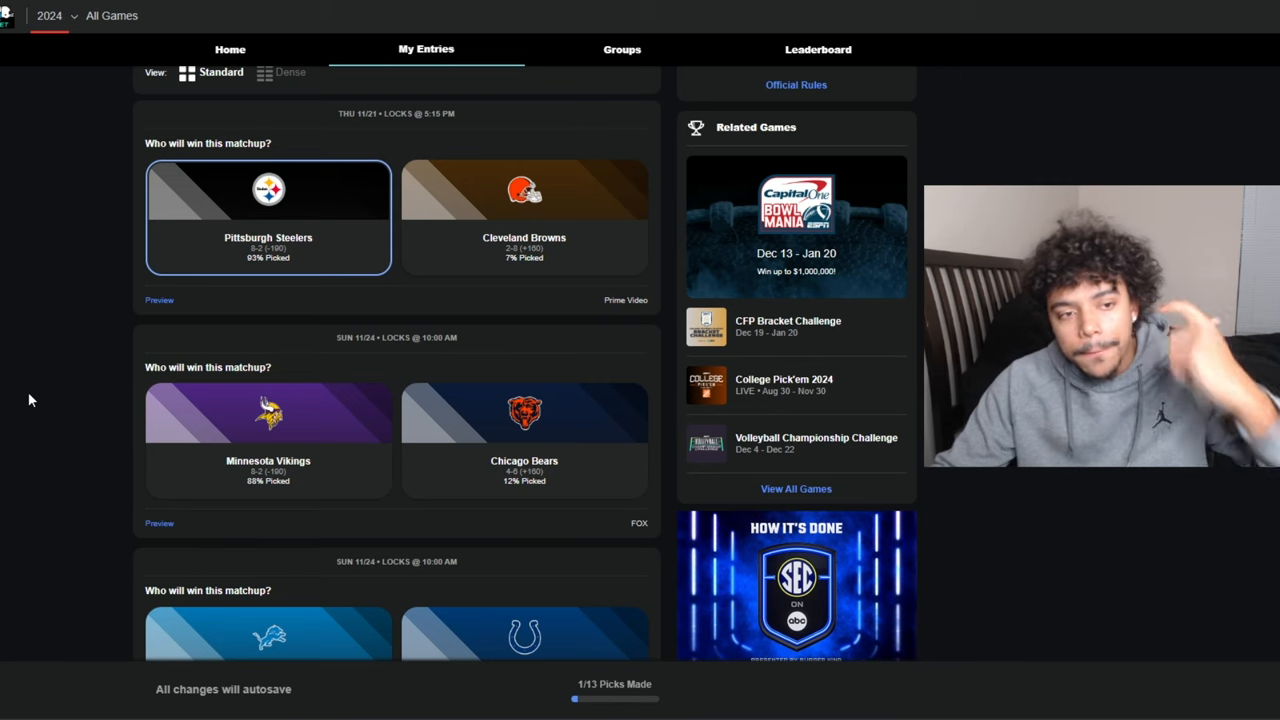
Pick the Chicago Bears to beat the Minnesota Vikings
{"action": "scroll", "scroll_direction": "down", "scroll_amount": 3}
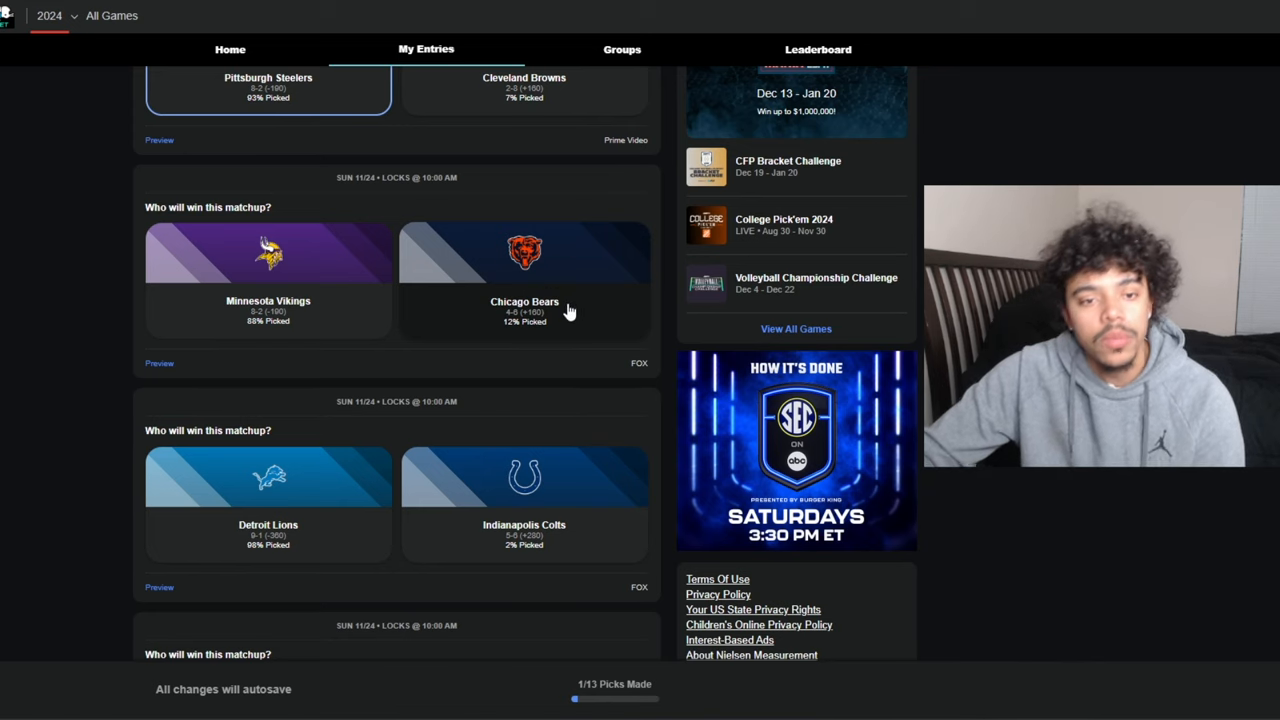
{"action": "left_click", "coordinate": [524, 280]}
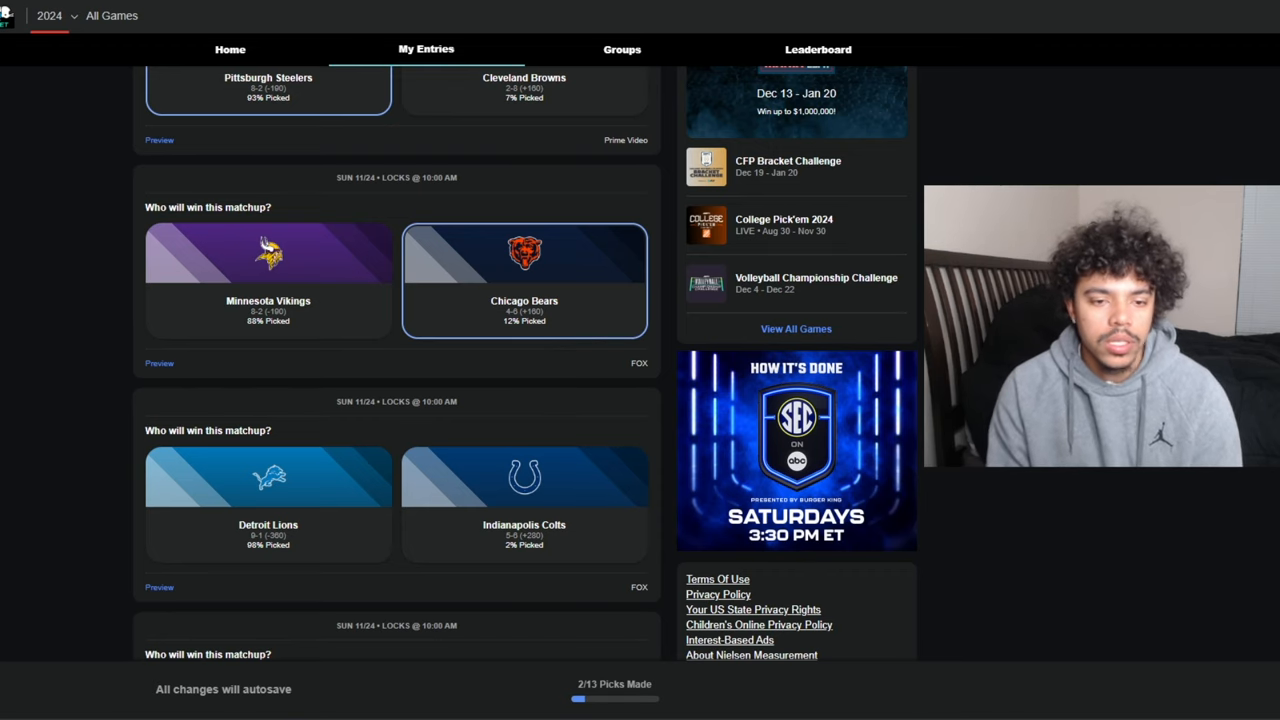
{"action": "scroll", "scroll_direction": "down", "scroll_amount": 3}
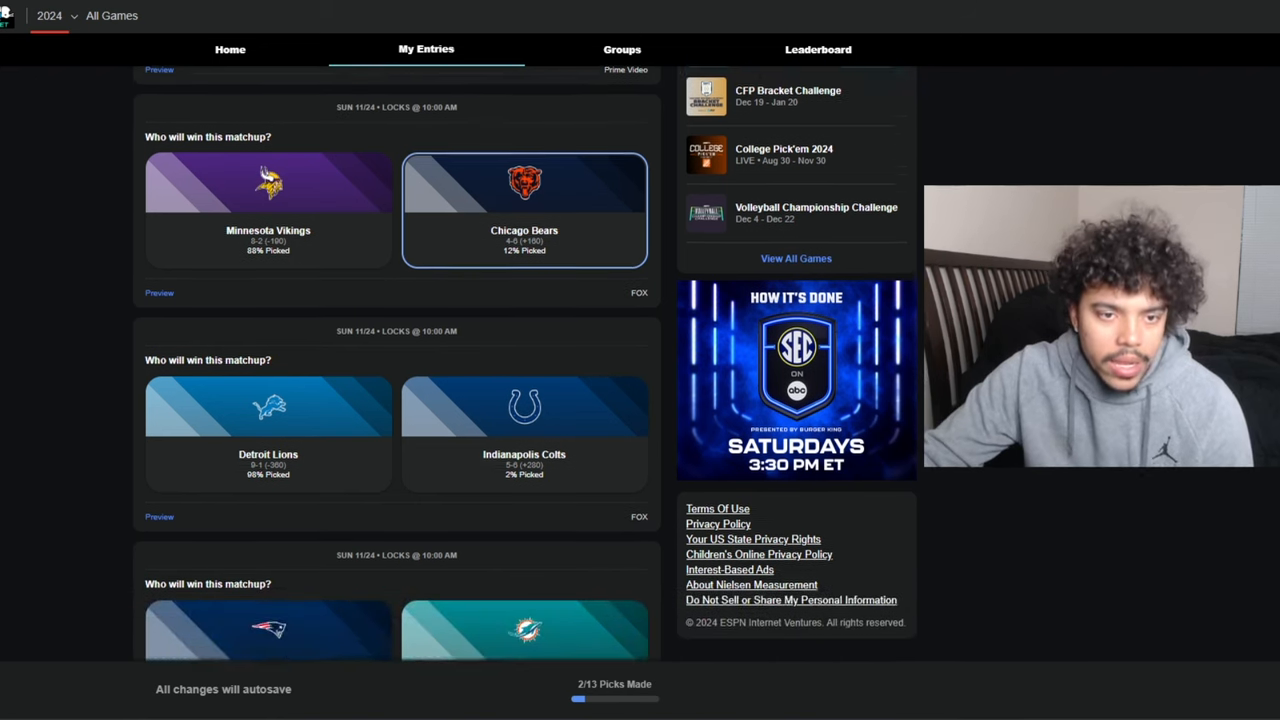
Scroll down the Week 12 slate toward the Lions vs Colts matchup
{"action": "scroll", "scroll_direction": "down", "scroll_amount": 3}
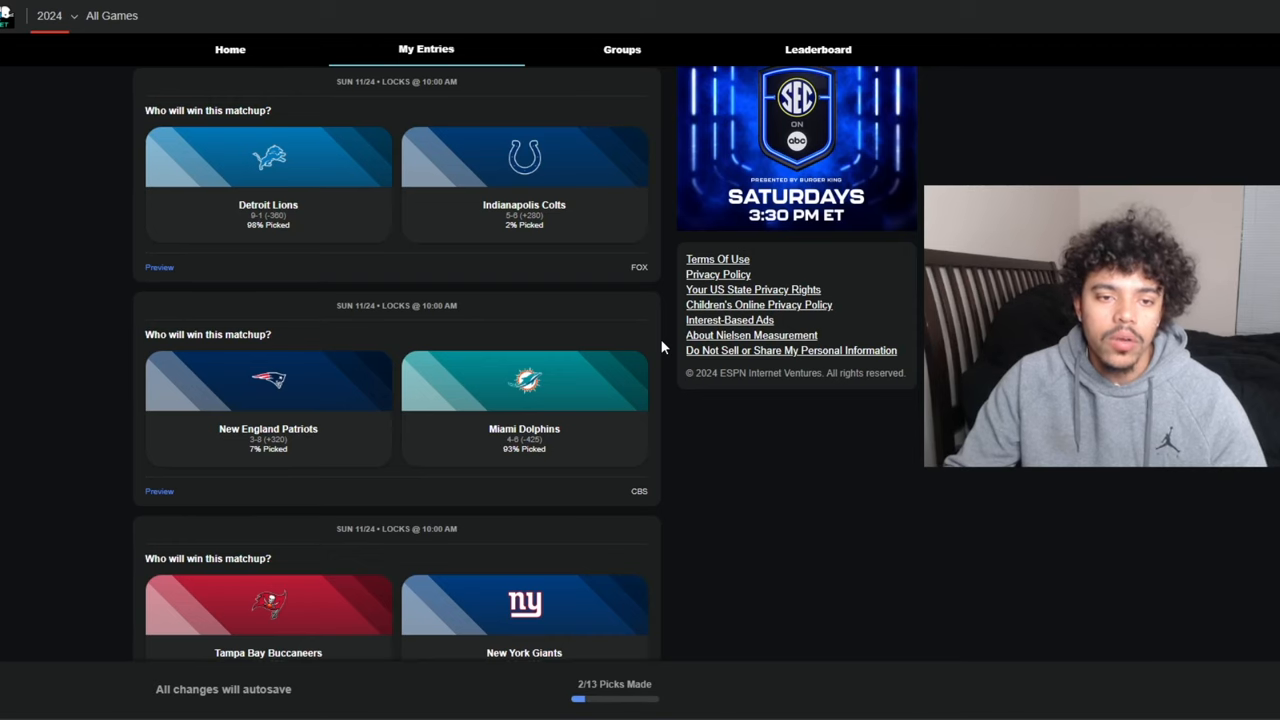
{"action": "mouse_move", "coordinate": [176, 214]}
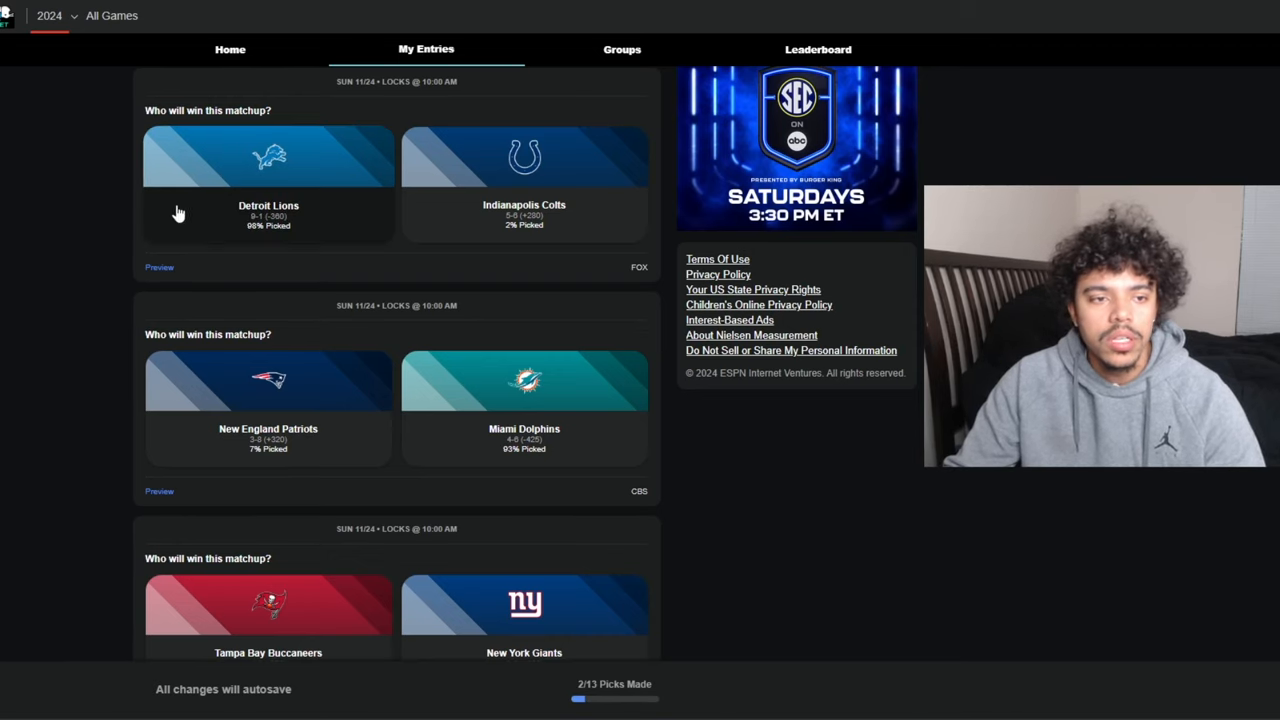
{"action": "mouse_move", "coordinate": [230, 166]}
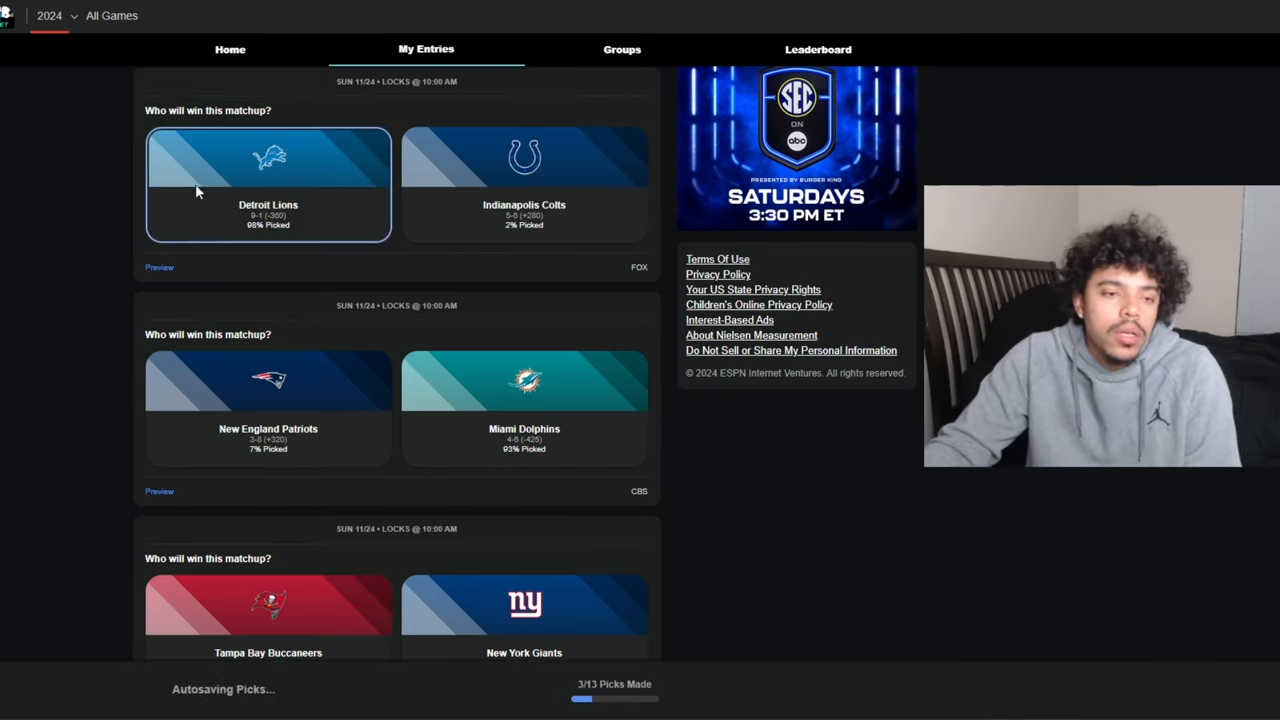
{"action": "scroll", "scroll_direction": "down", "scroll_amount": 3}
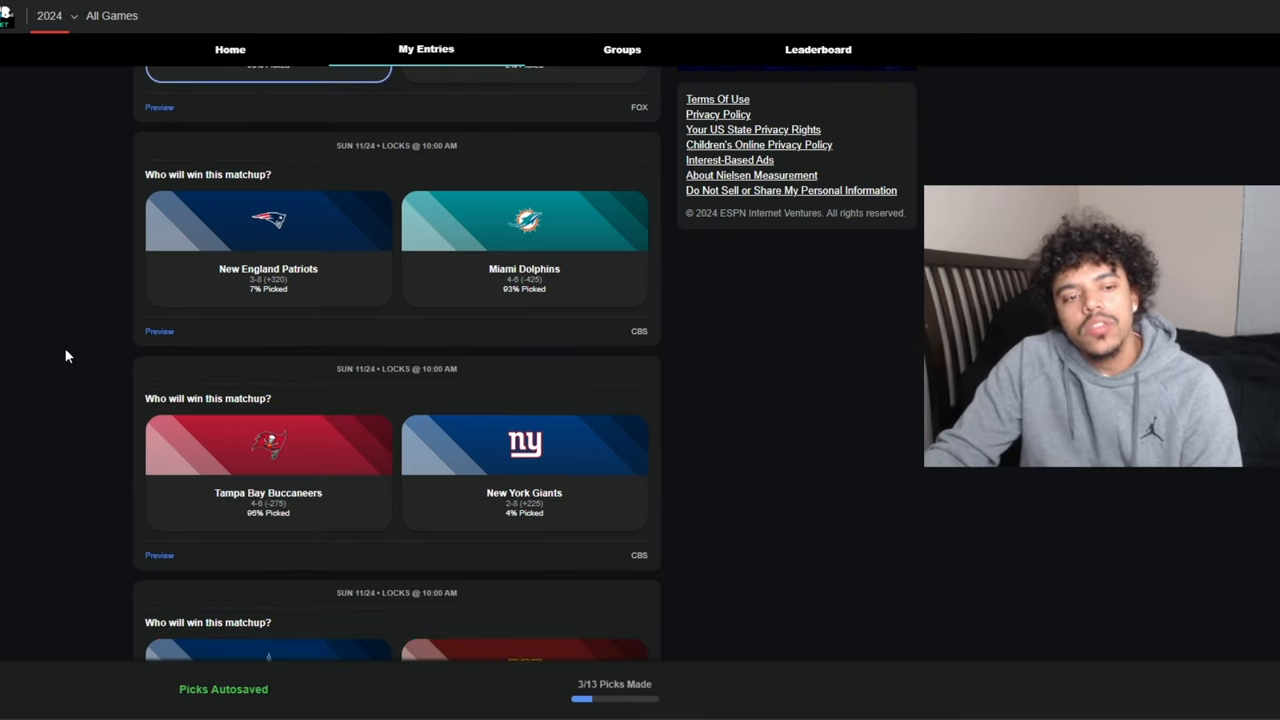
{"action": "scroll", "scroll_direction": "down", "scroll_amount": 3}
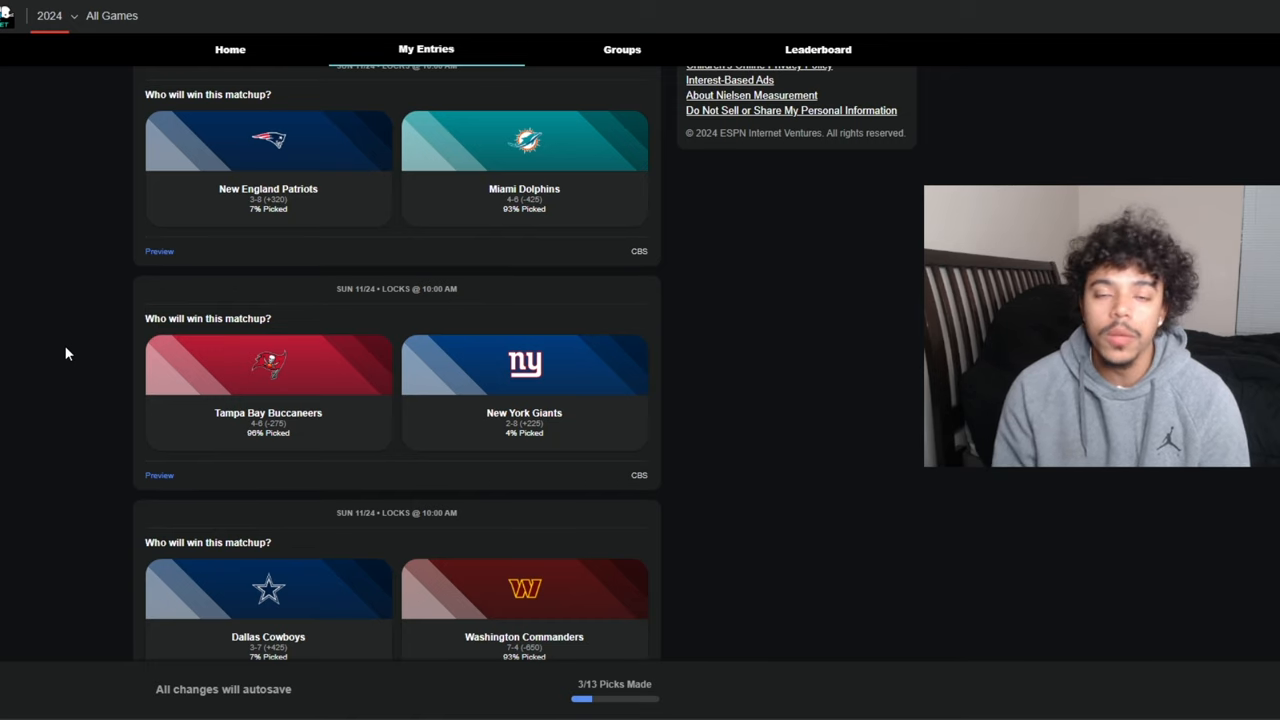
{"action": "mouse_move", "coordinate": [732, 124]}
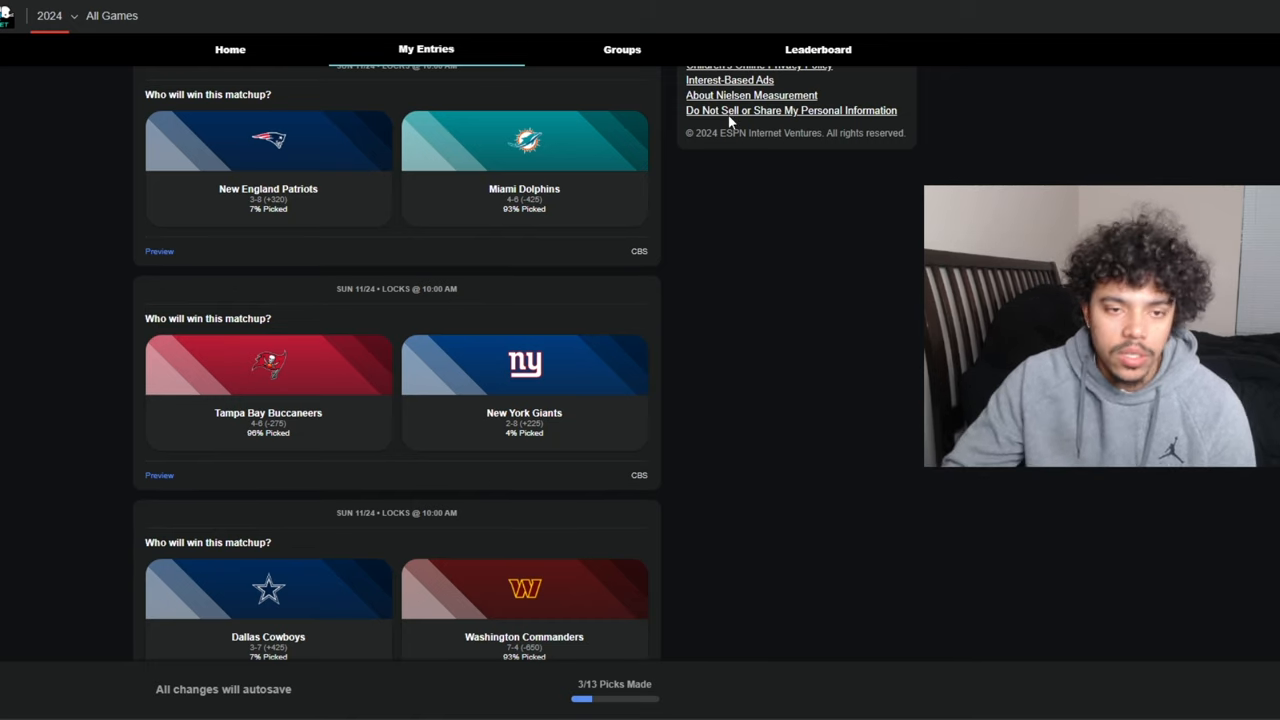
Pick the Miami Dolphins to beat the New England Patriots
{"action": "left_click", "coordinate": [524, 168]}
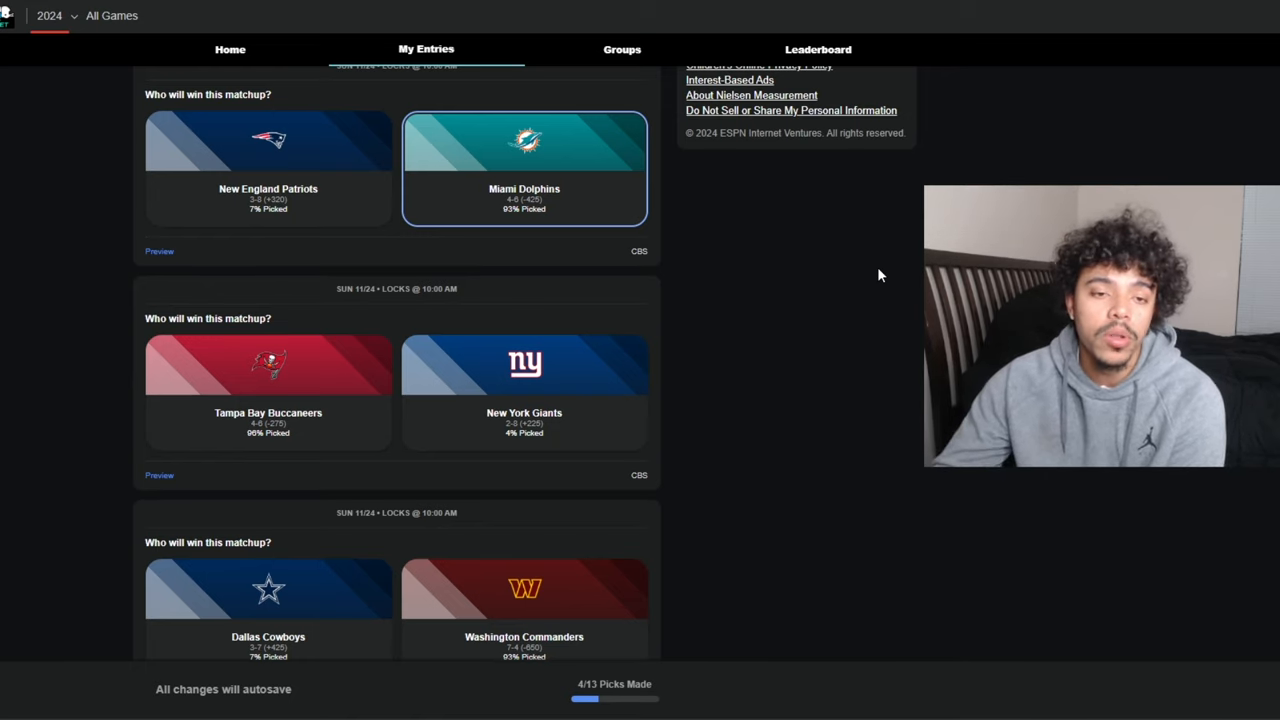
{"action": "mouse_move", "coordinate": [822, 548]}
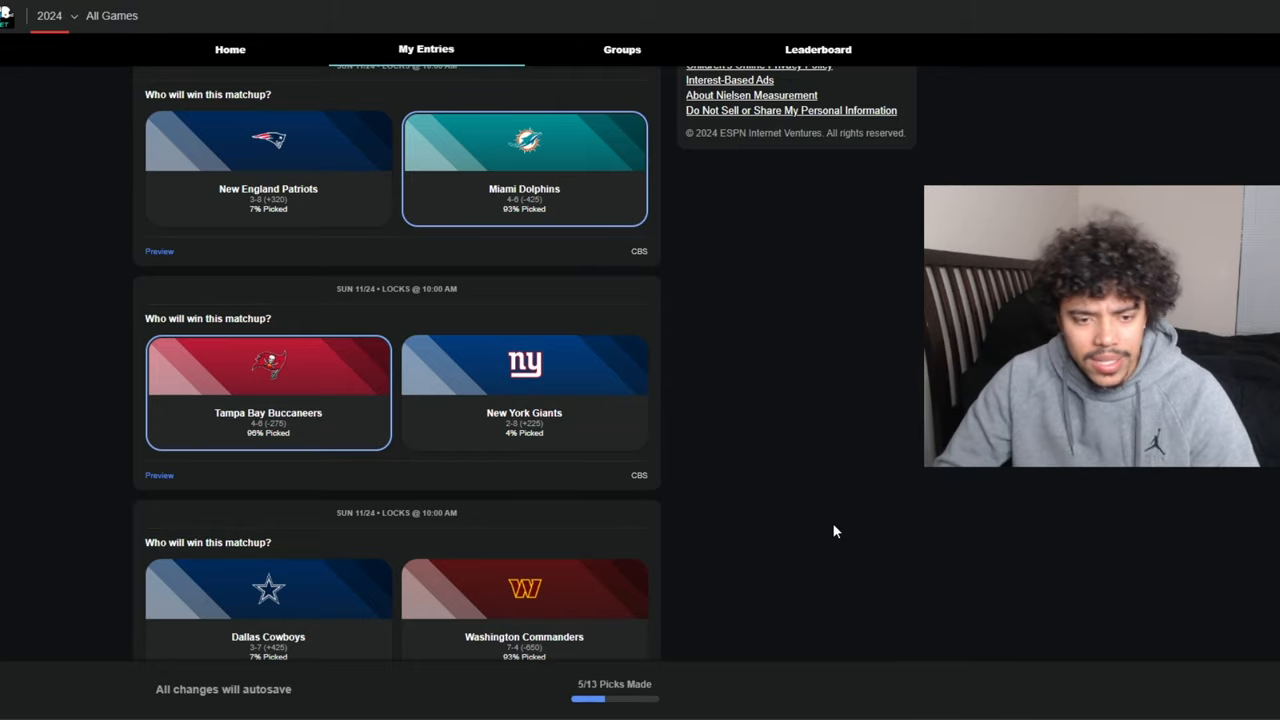
{"action": "mouse_move", "coordinate": [612, 510]}
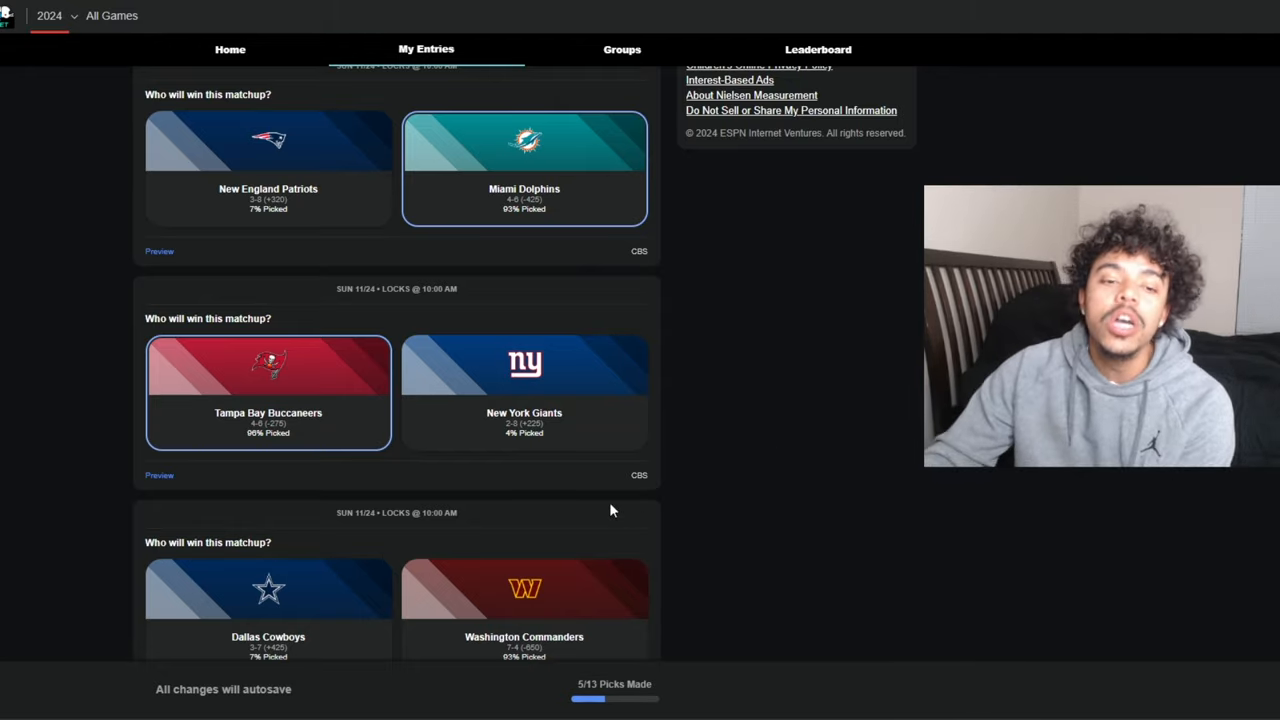
Pick the Washington Commanders to beat the Dallas Cowboys
{"action": "scroll", "scroll_direction": "down", "scroll_amount": 3}
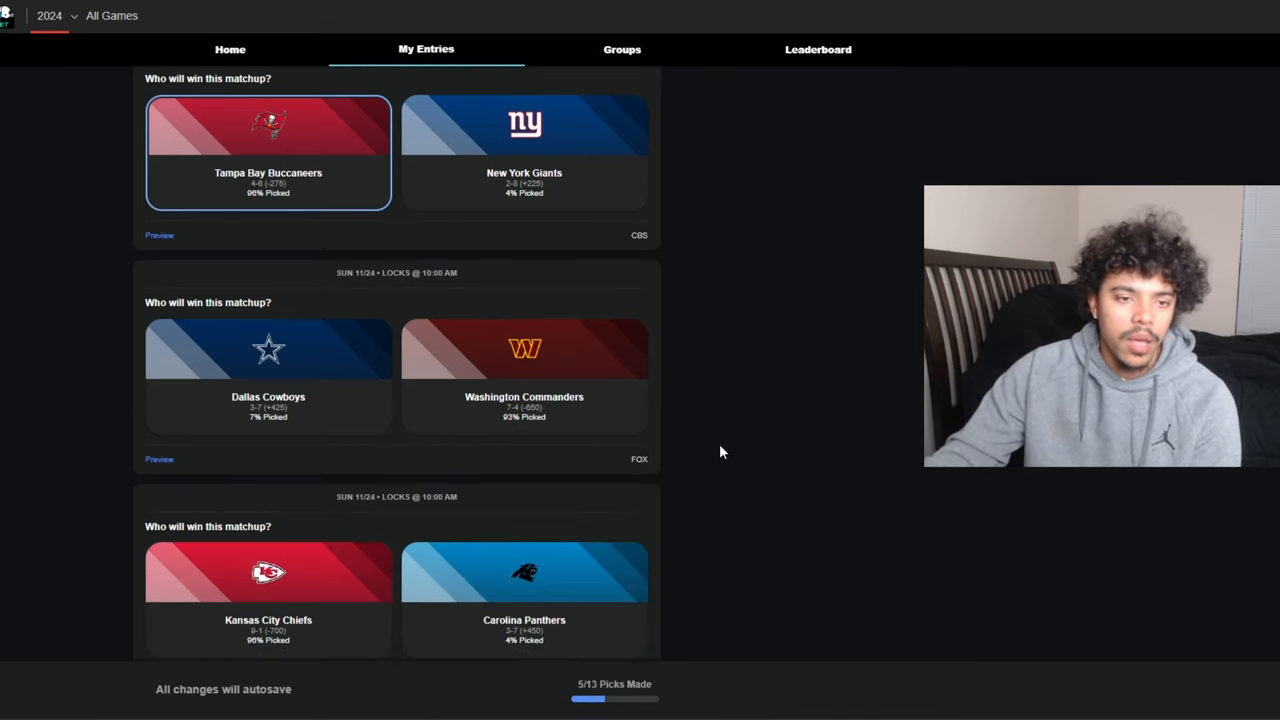
{"action": "scroll", "scroll_direction": "down", "scroll_amount": 3}
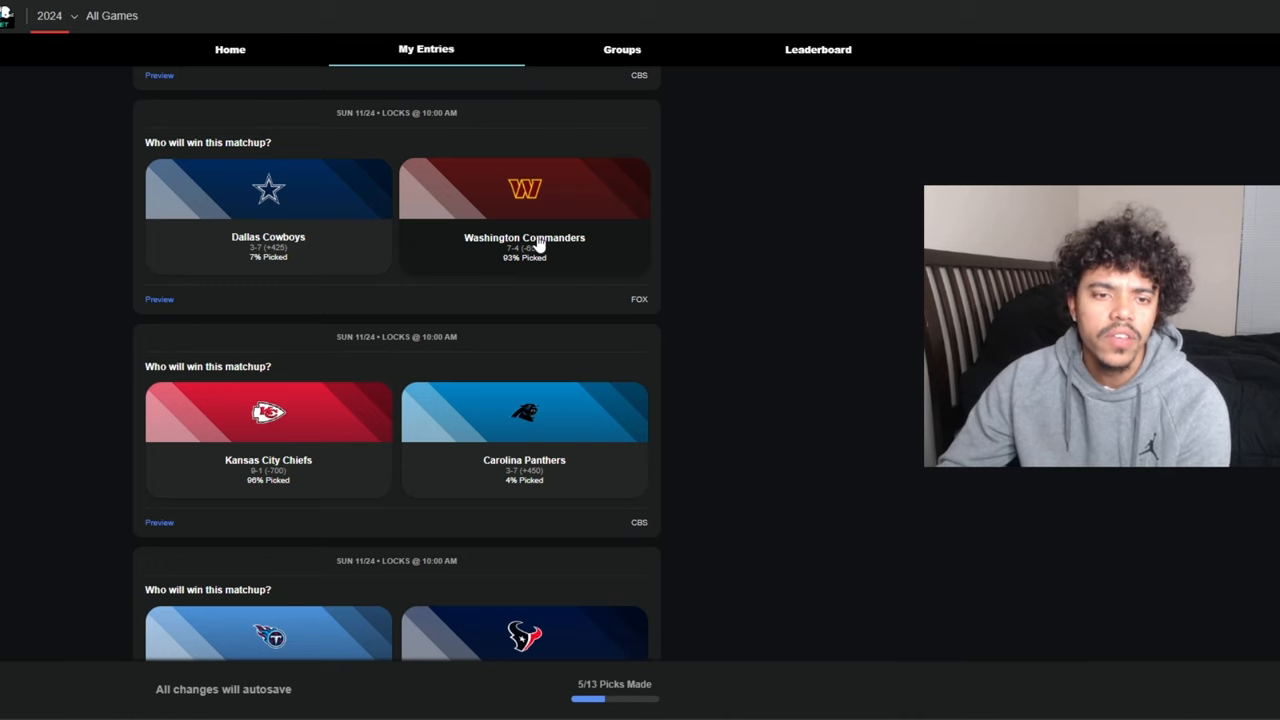
{"action": "left_click", "coordinate": [524, 216]}
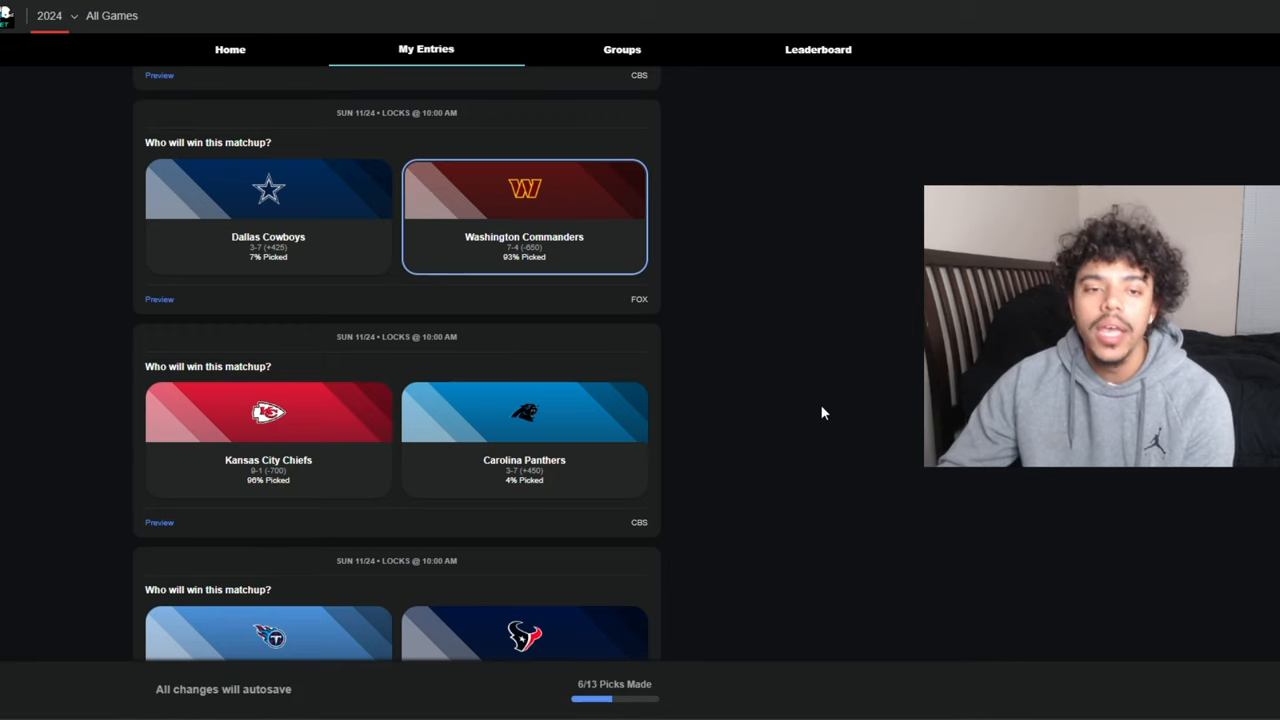
{"action": "scroll", "scroll_direction": "down", "scroll_amount": 3}
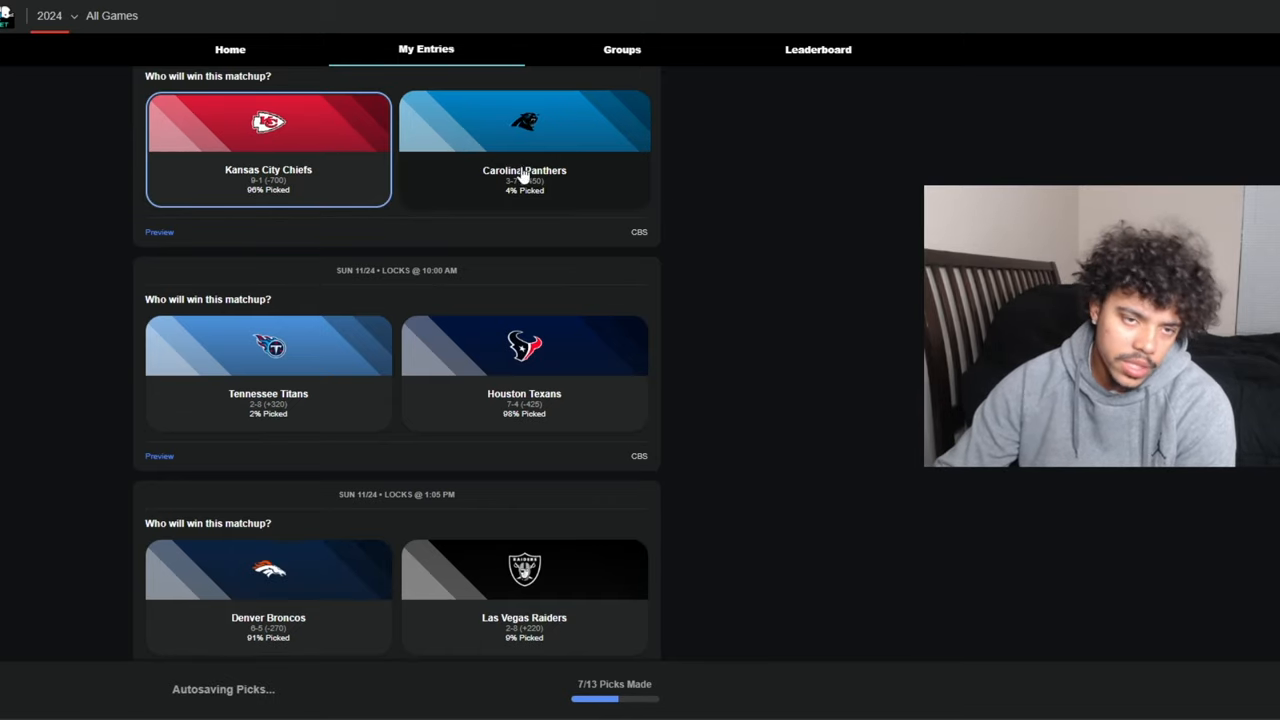
Pick the Denver Broncos to beat the Las Vegas Raiders
{"action": "scroll", "scroll_direction": "down", "scroll_amount": 3}
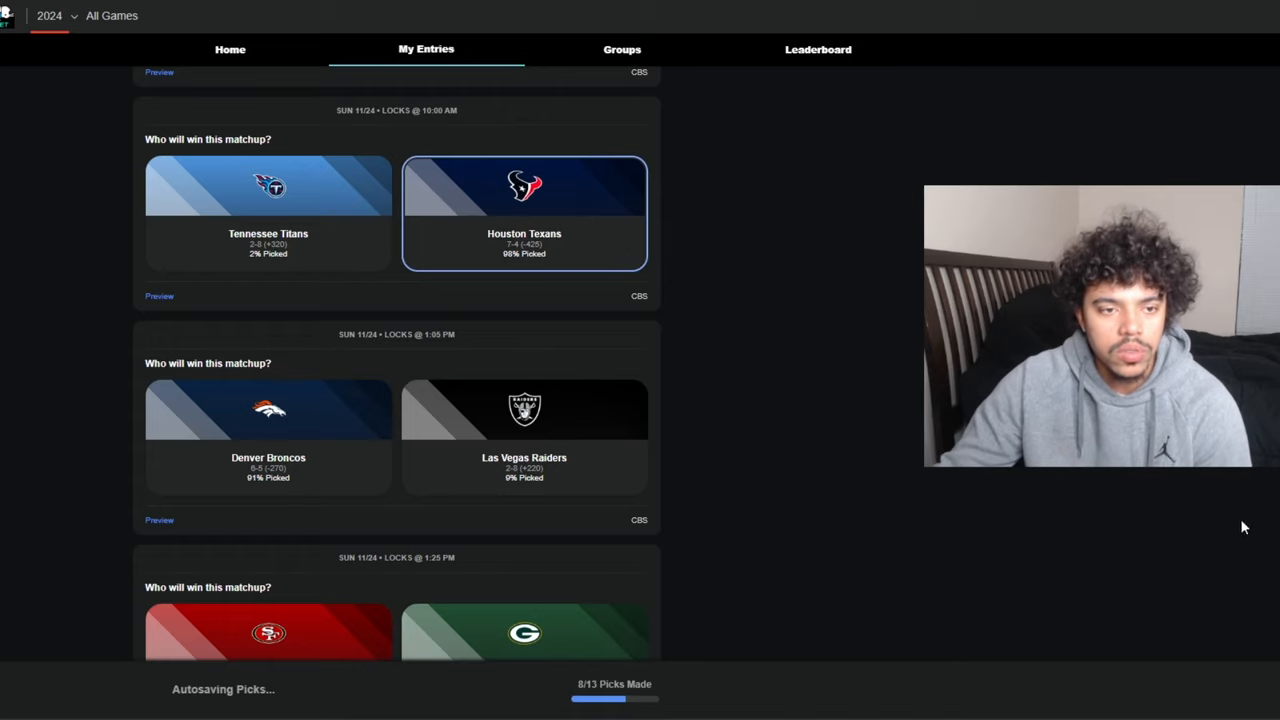
{"action": "scroll", "scroll_direction": "down", "scroll_amount": 3}
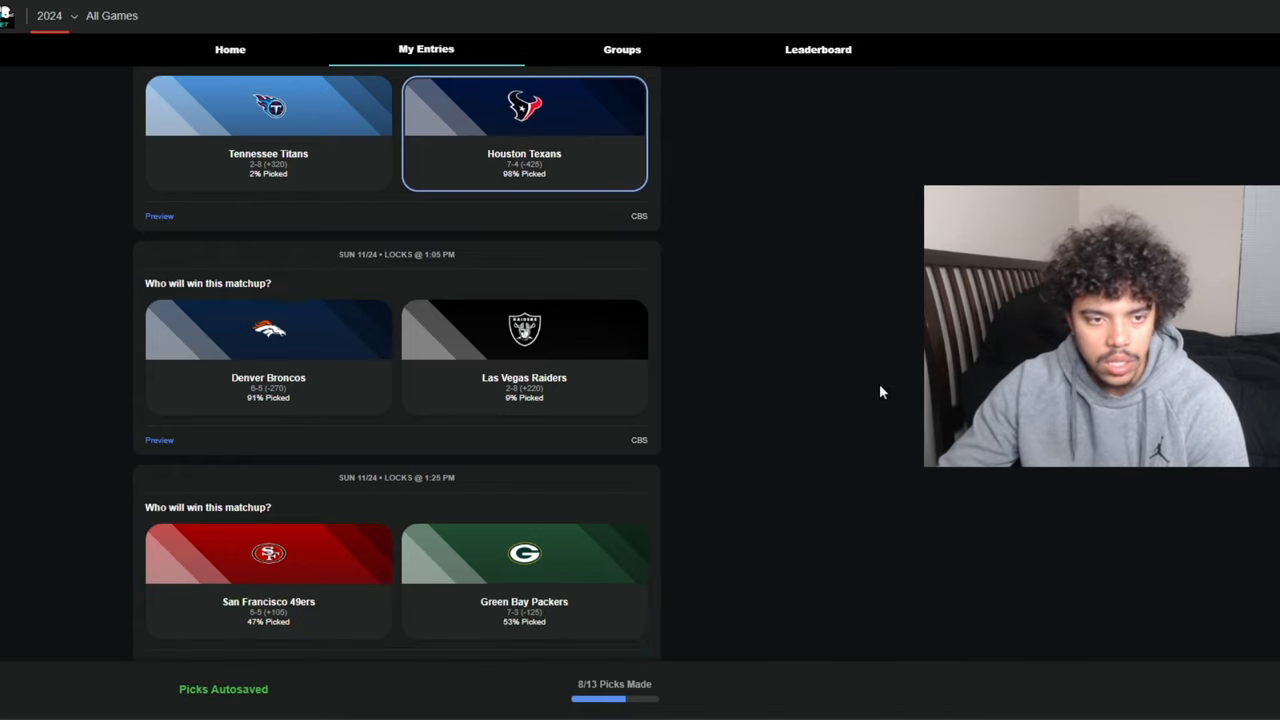
{"action": "scroll", "scroll_direction": "down", "scroll_amount": 3}
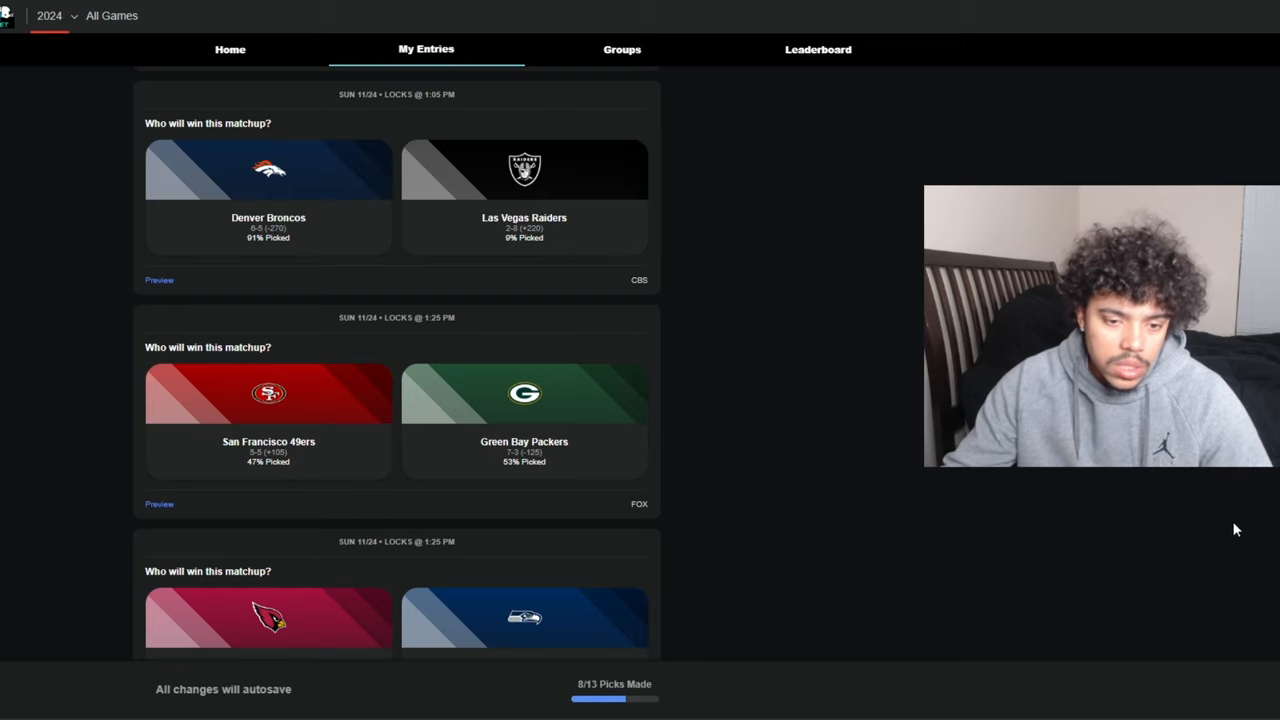
{"action": "left_click", "coordinate": [268, 196]}
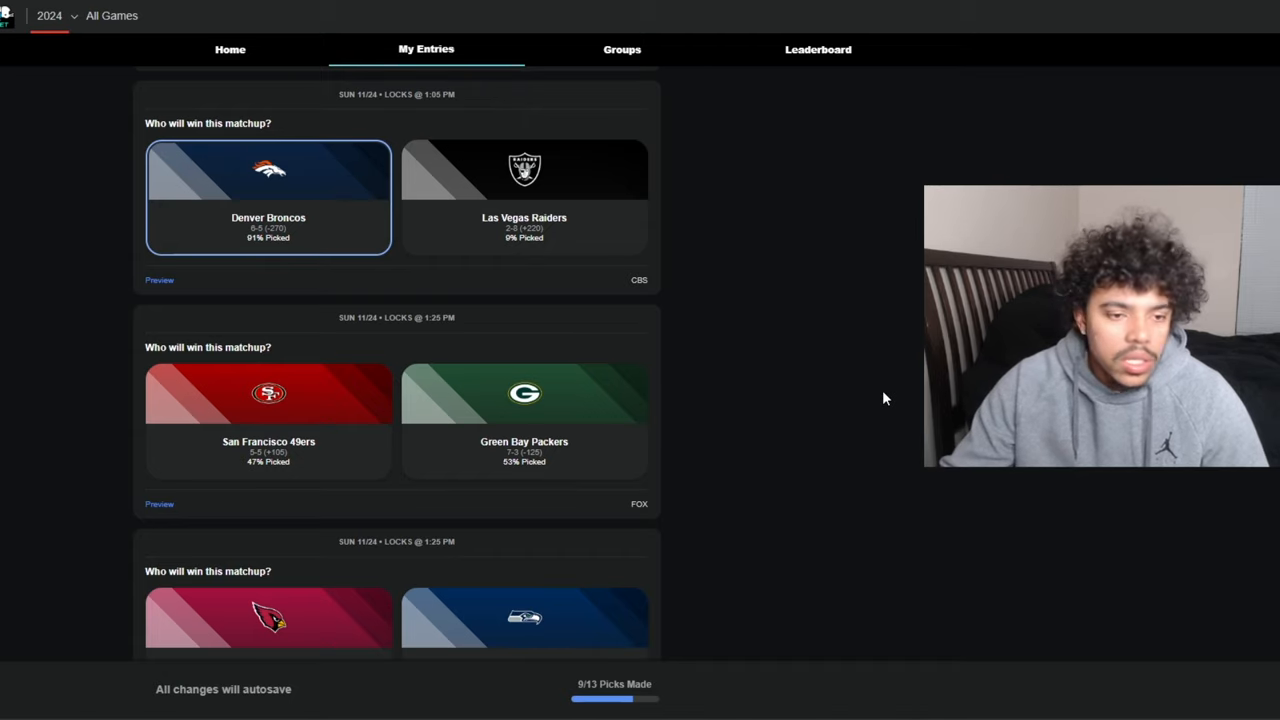
Pick the San Francisco 49ers to beat the Green Bay Packers
{"action": "scroll", "scroll_direction": "down", "scroll_amount": 3}
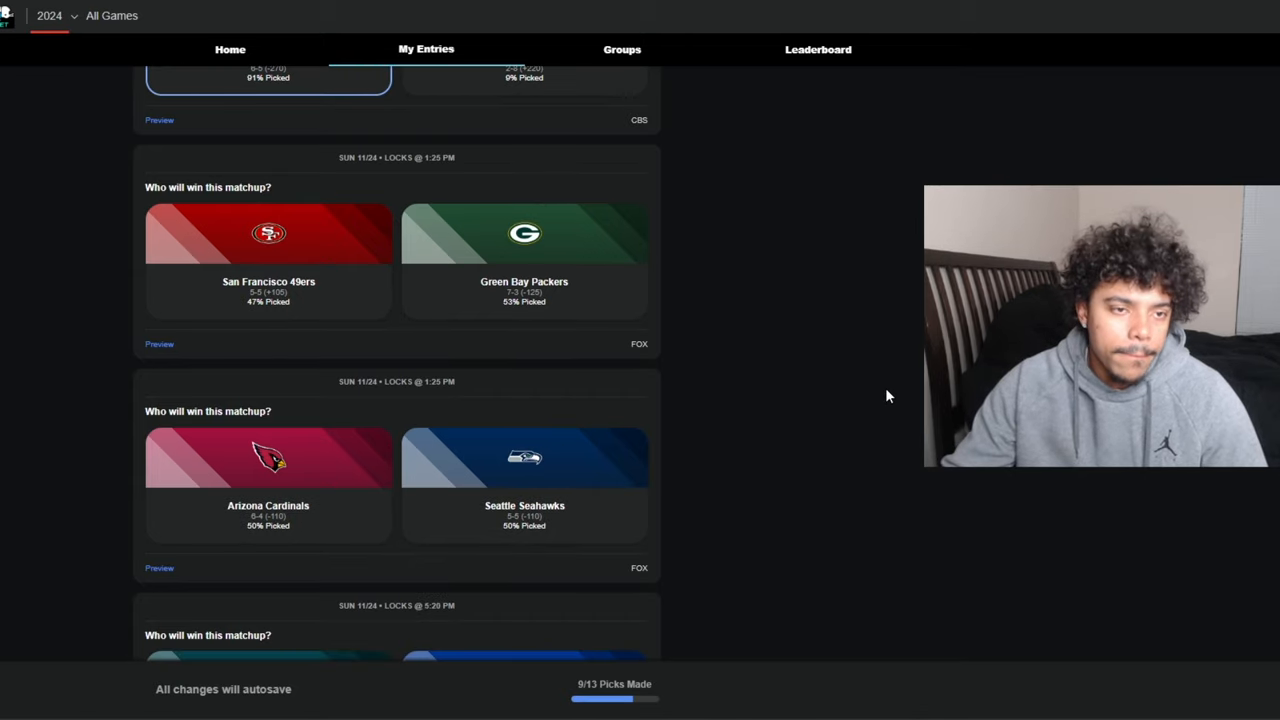
{"action": "scroll", "scroll_direction": "down", "scroll_amount": 3}
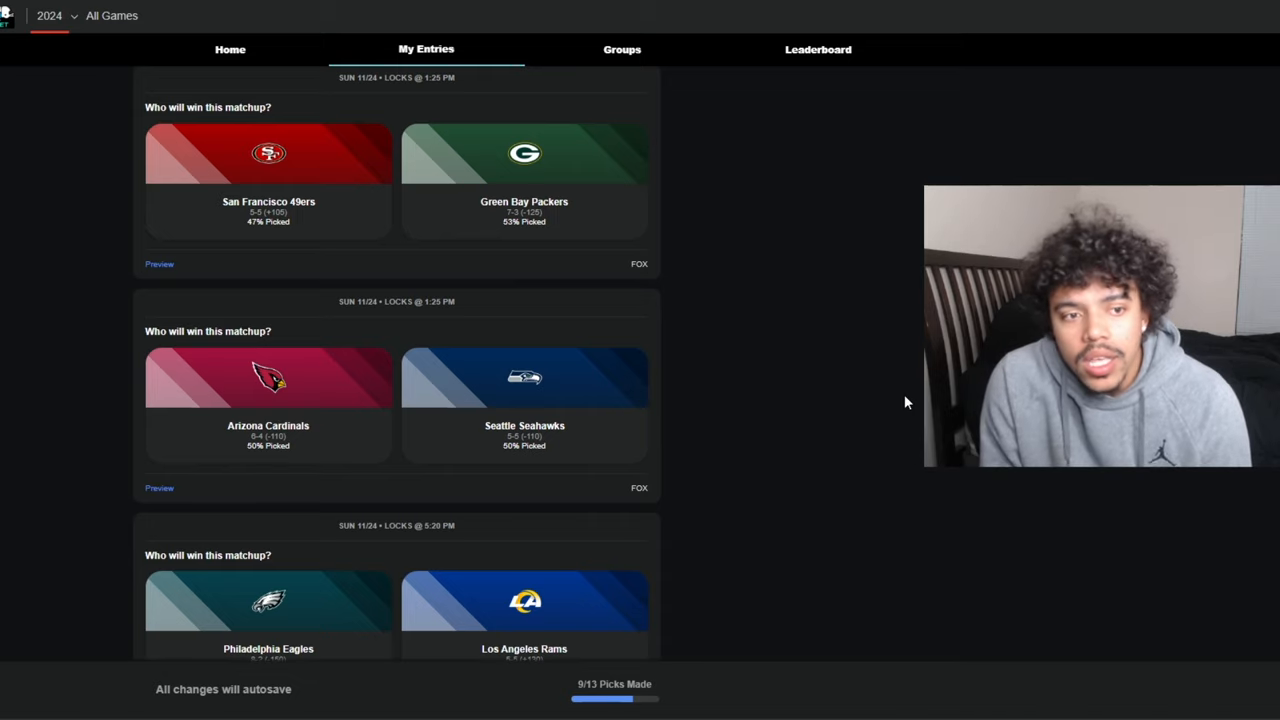
{"action": "mouse_move", "coordinate": [776, 352]}
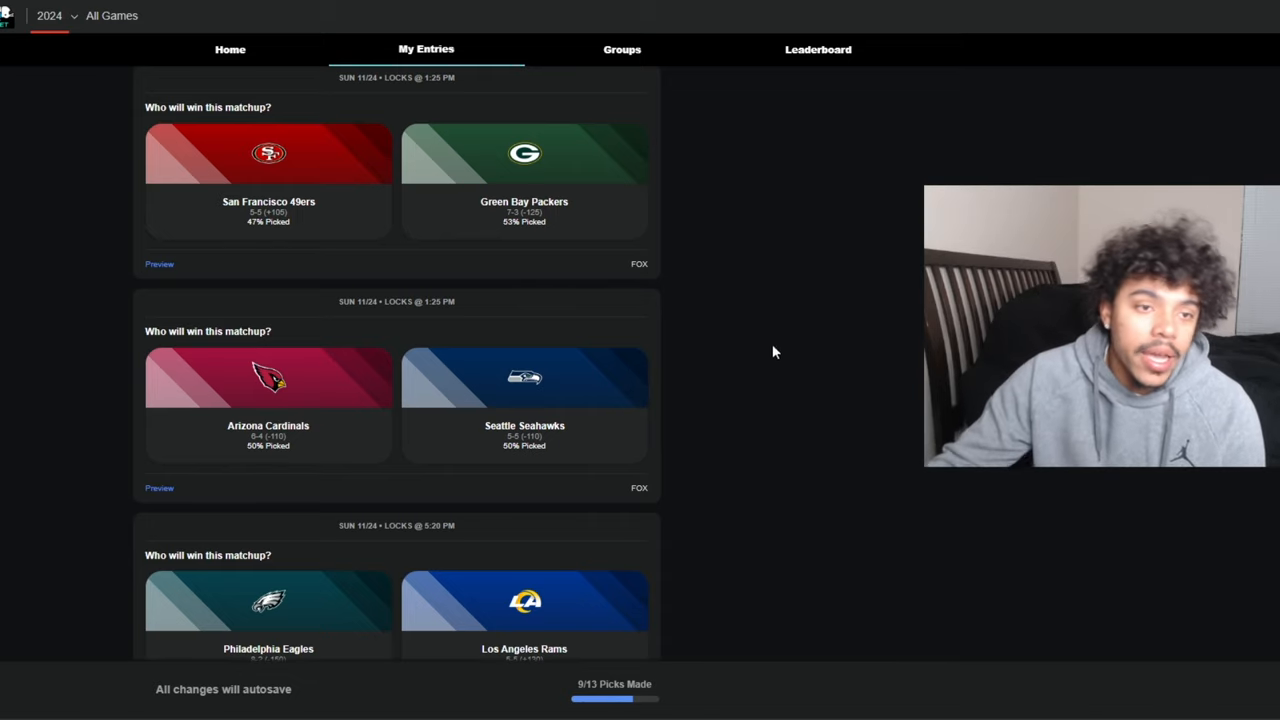
{"action": "left_click", "coordinate": [268, 180]}
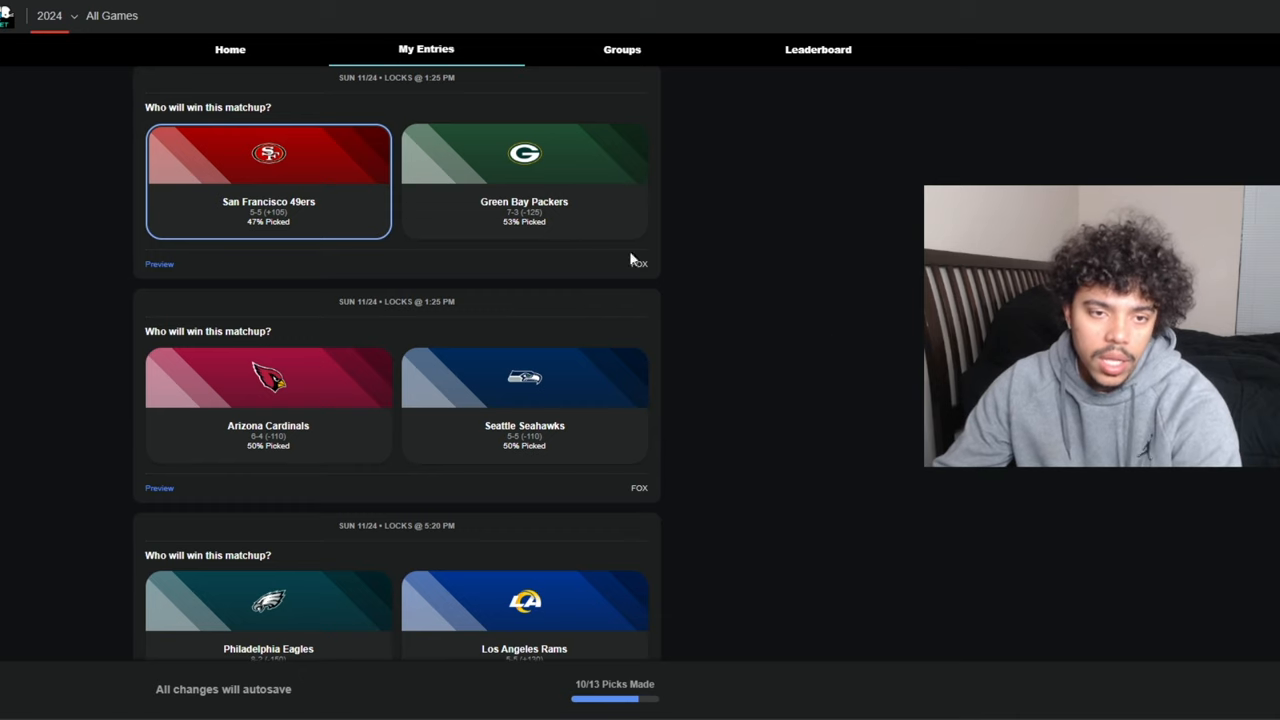
{"action": "mouse_move", "coordinate": [784, 308]}
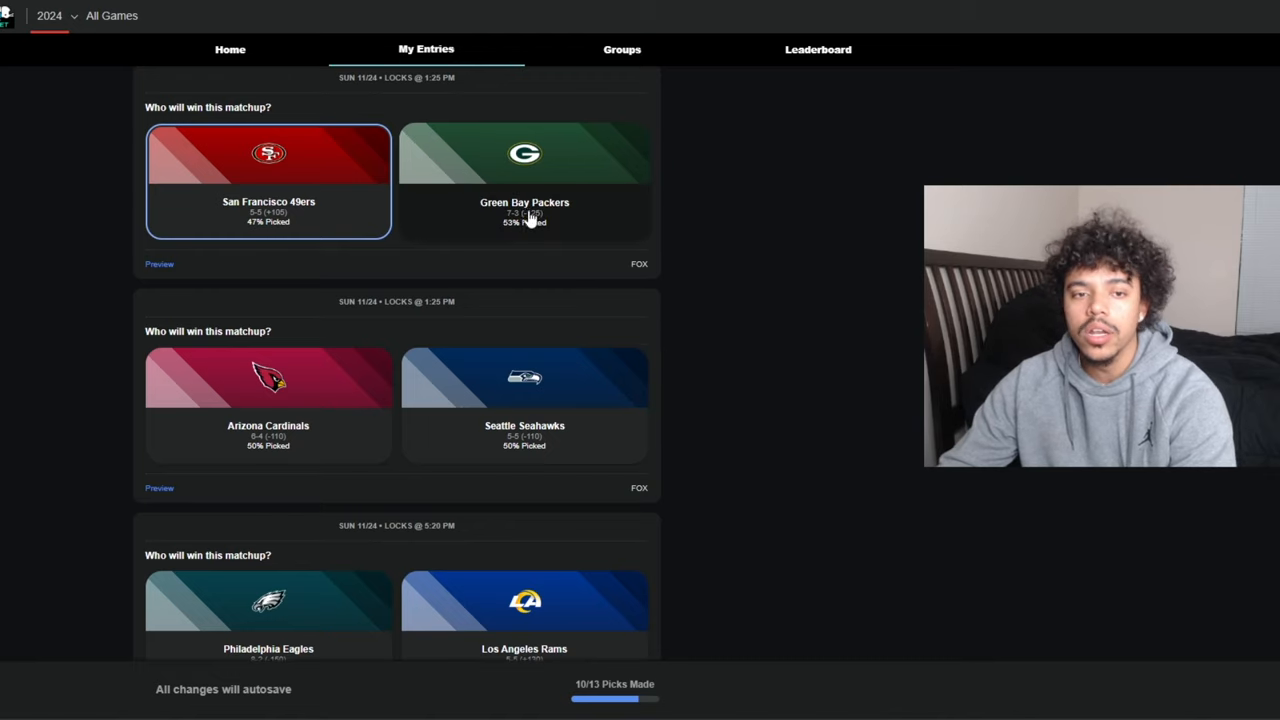
{"action": "mouse_move", "coordinate": [752, 228]}
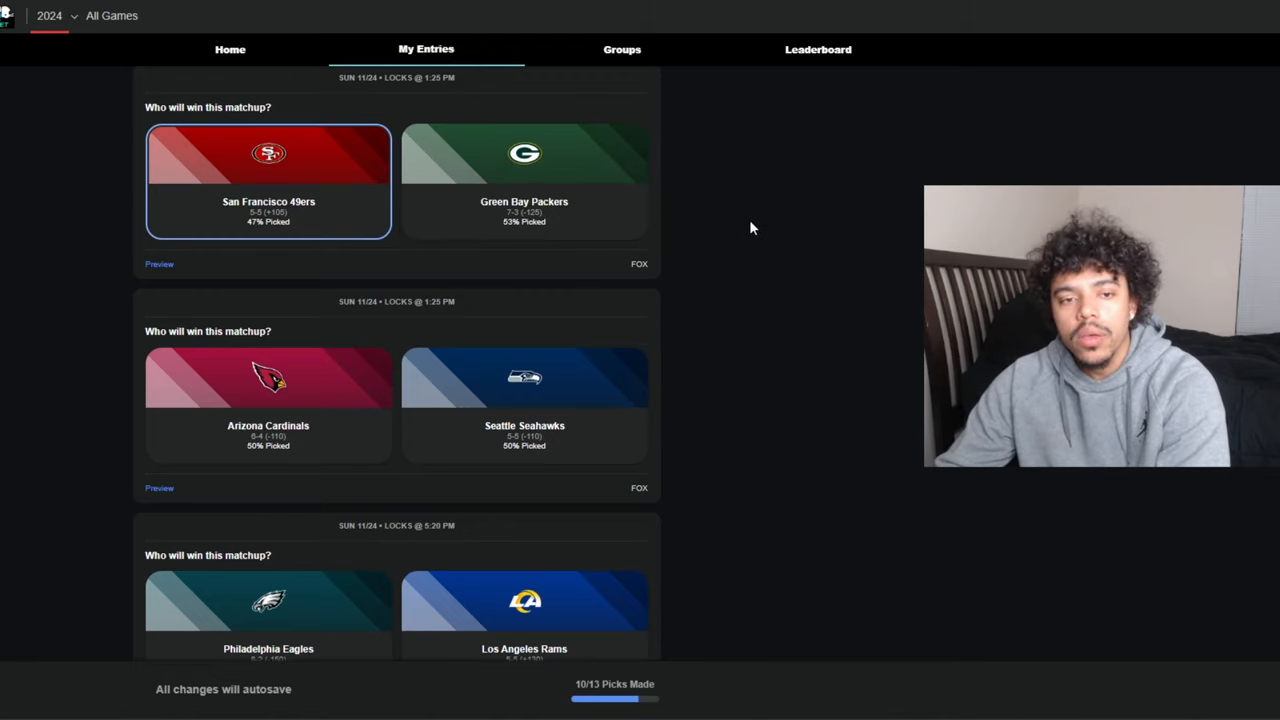
{"action": "mouse_move", "coordinate": [788, 268]}
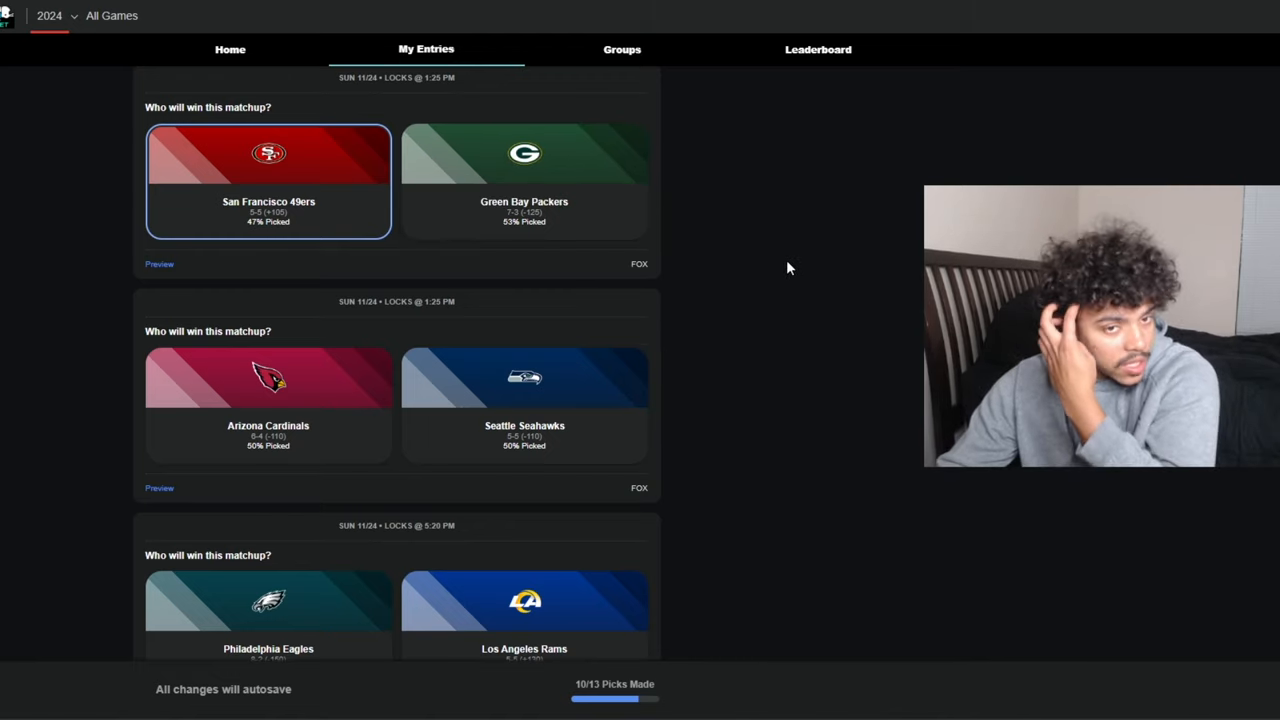
Scroll down to the Cardinals vs Seahawks matchup
{"action": "scroll", "scroll_direction": "down", "scroll_amount": 3}
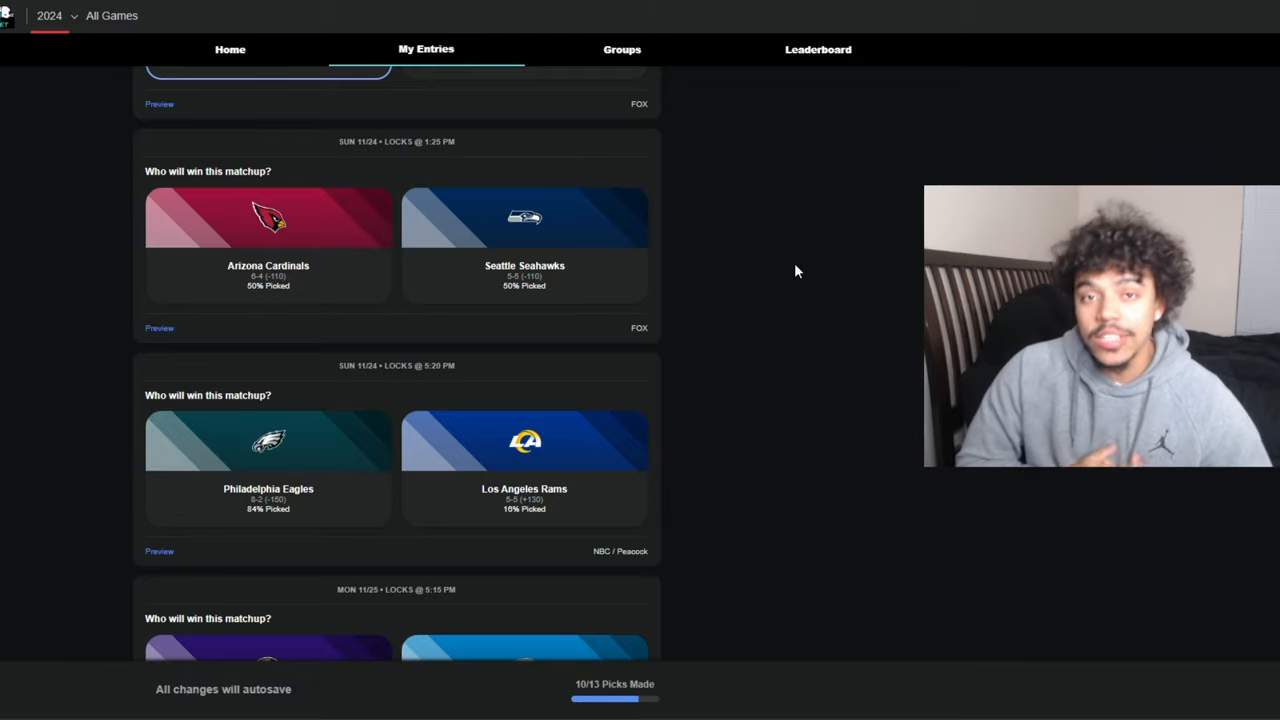
{"action": "mouse_move", "coordinate": [212, 422]}
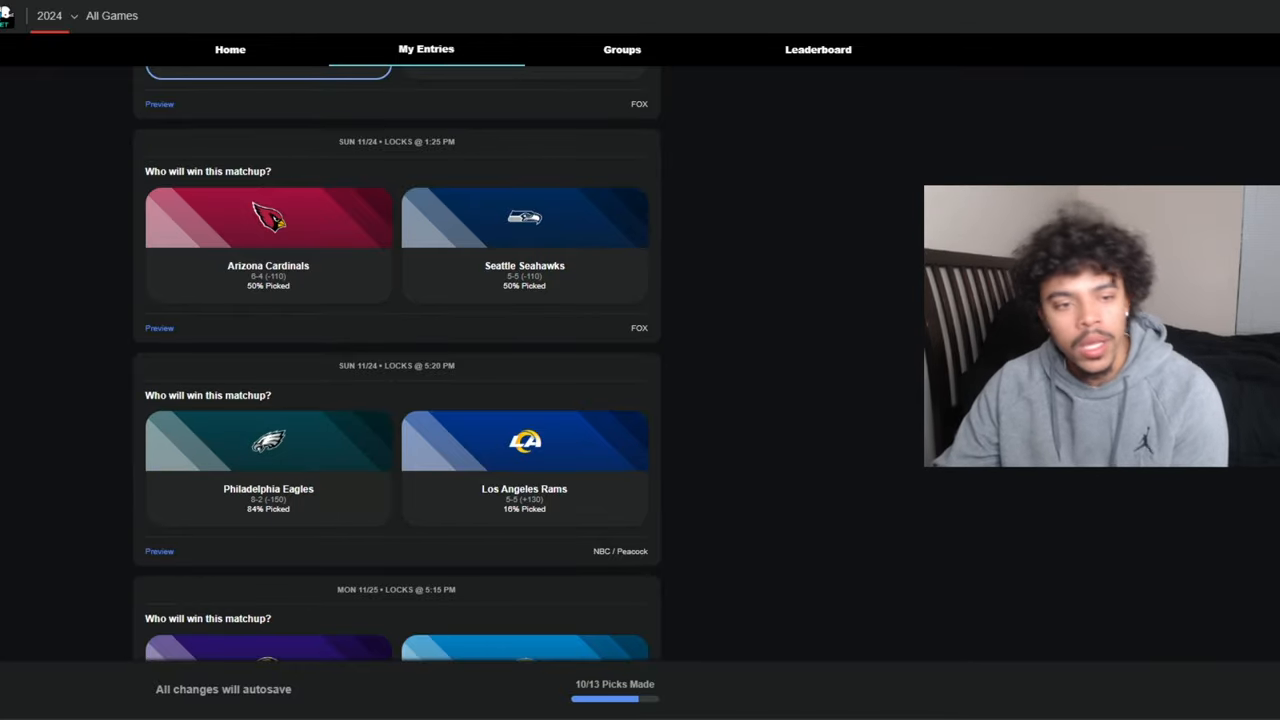
{"action": "mouse_move", "coordinate": [468, 352]}
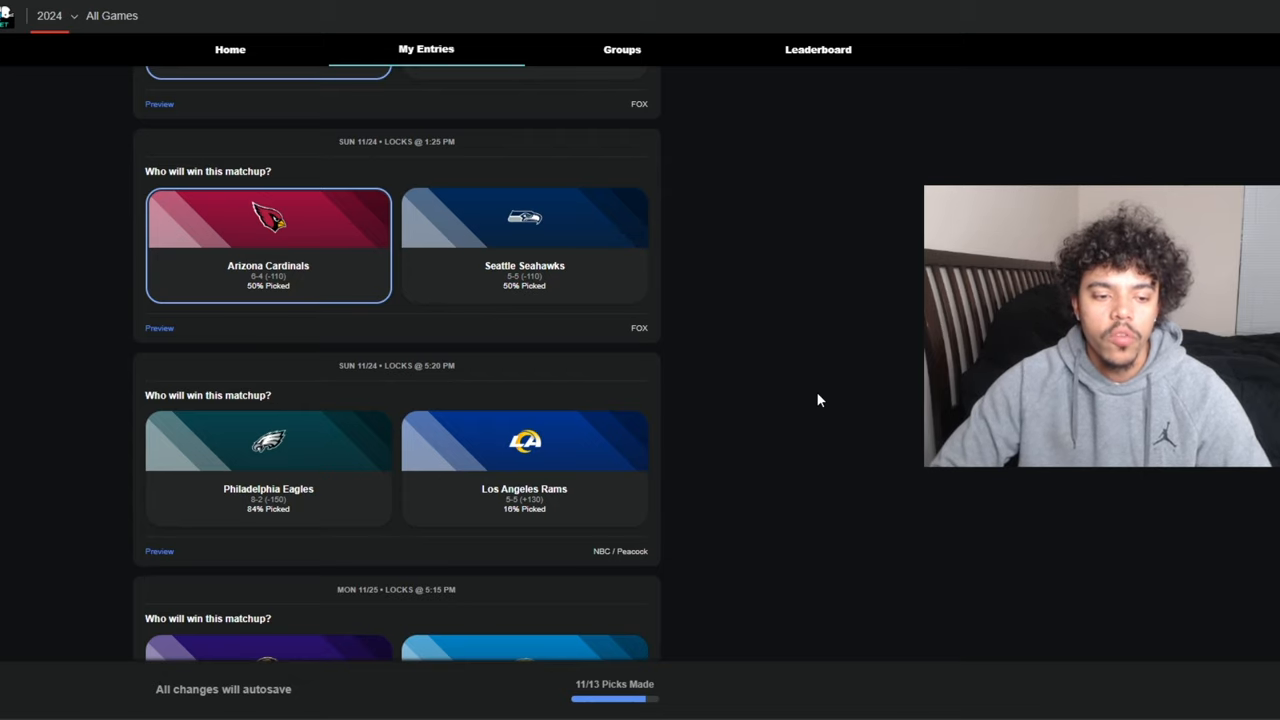
Pick the Philadelphia Eagles to beat the Los Angeles Rams
{"action": "scroll", "scroll_direction": "down", "scroll_amount": 3}
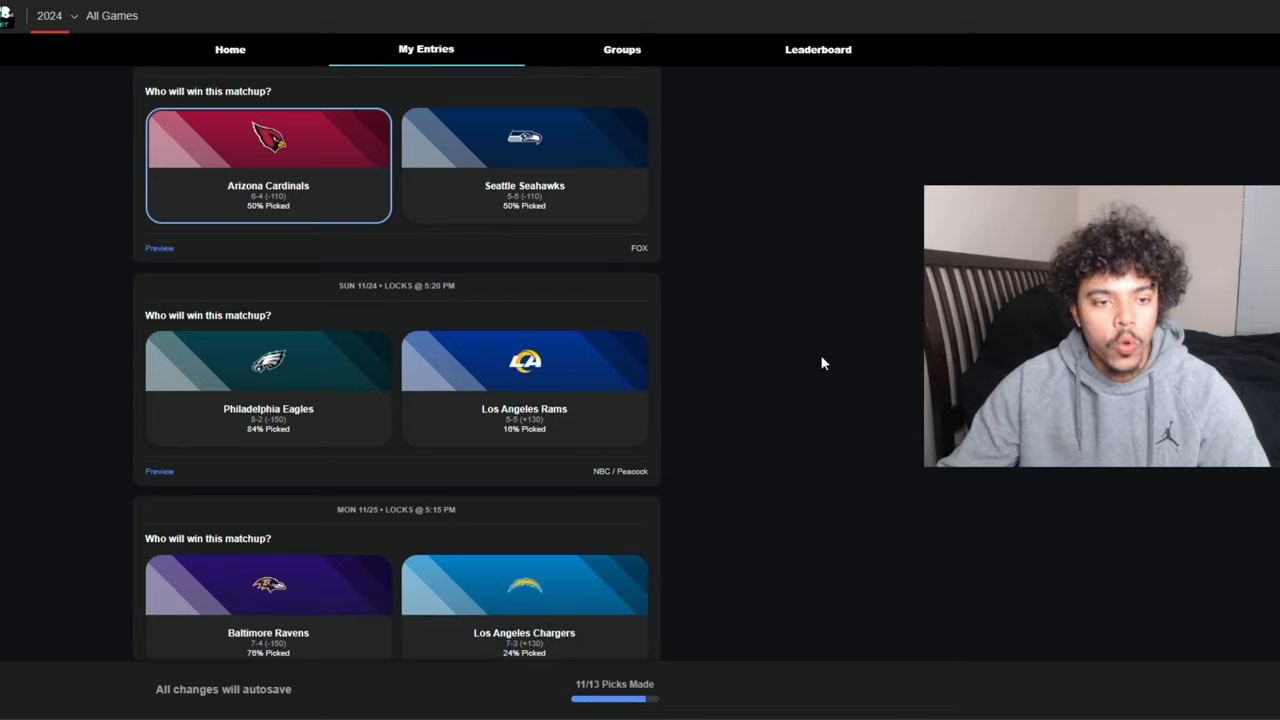
{"action": "scroll", "scroll_direction": "down", "scroll_amount": 3}
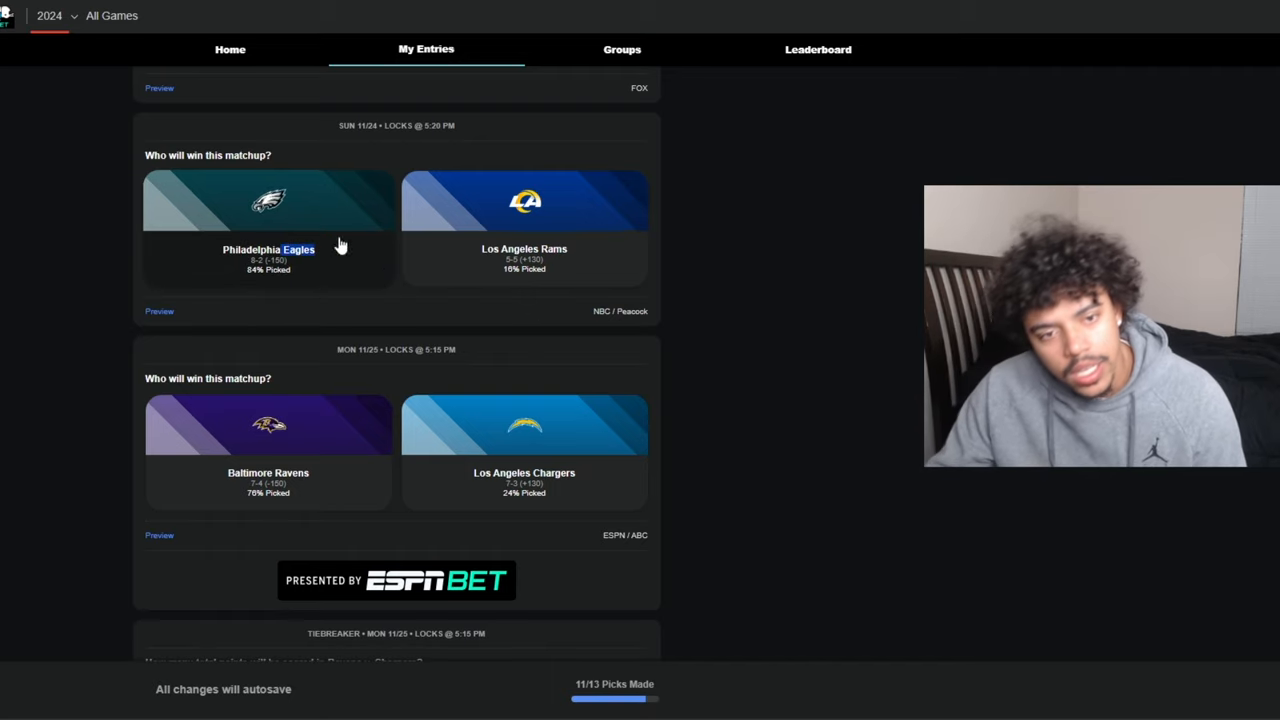
{"action": "left_click", "coordinate": [268, 224]}
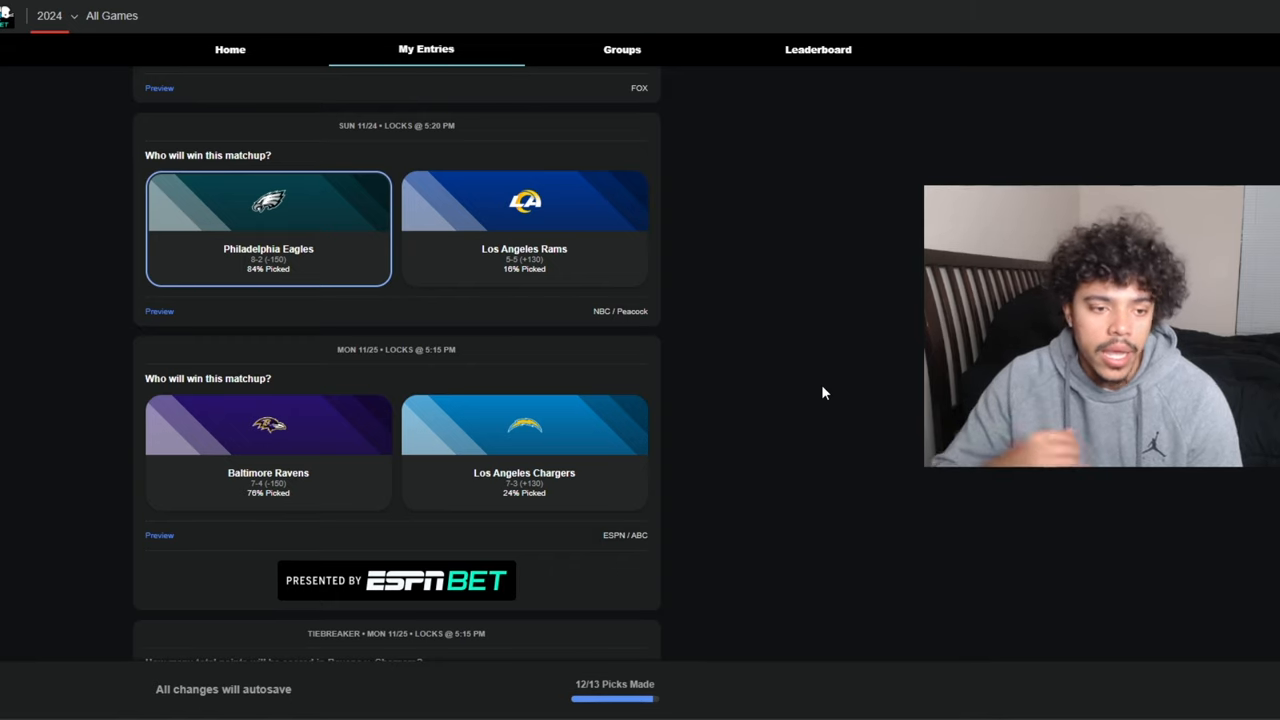
Enter 54 as the tiebreaker total points answer for Ravens vs Chargers
{"action": "scroll", "scroll_direction": "down", "scroll_amount": 3}
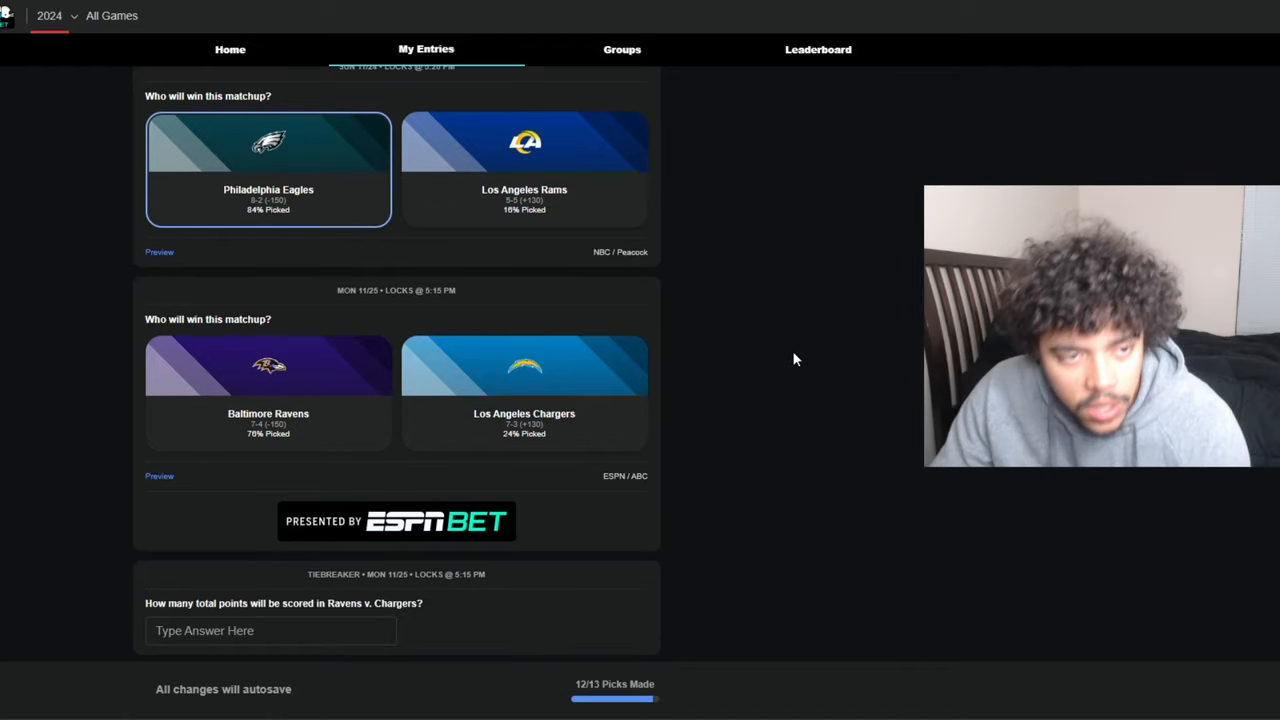
{"action": "mouse_move", "coordinate": [798, 420]}
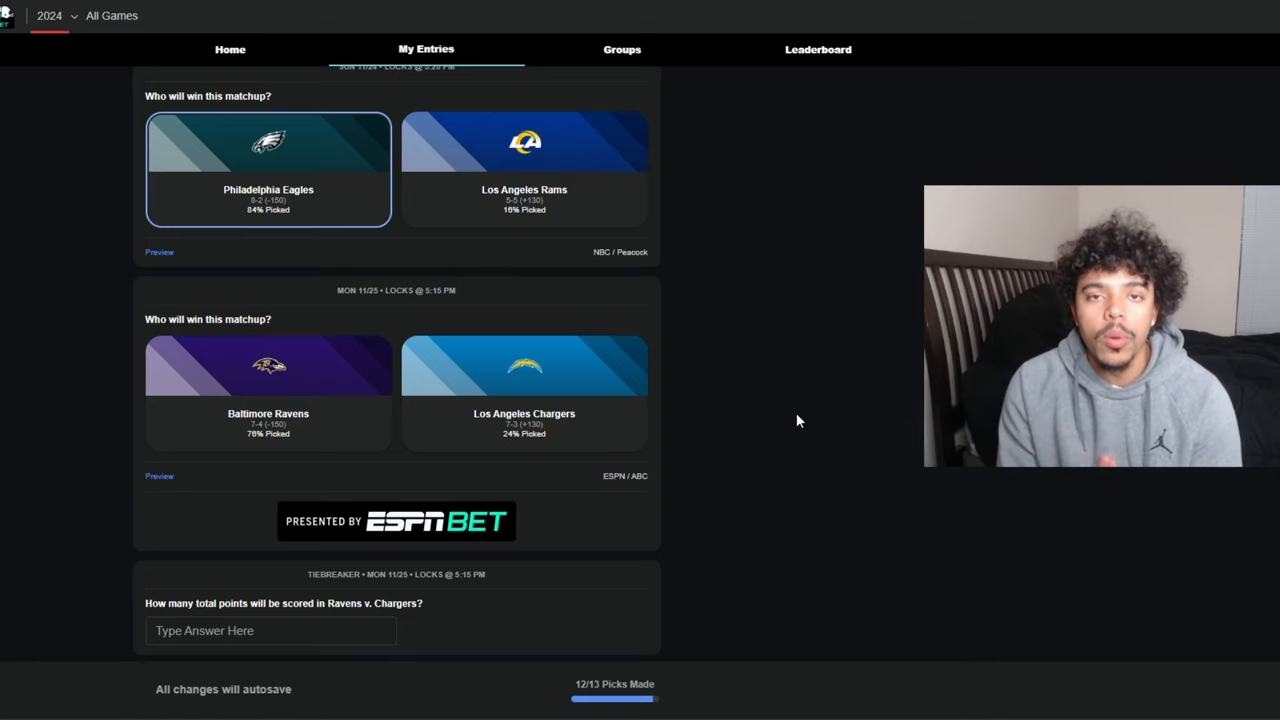
{"action": "mouse_move", "coordinate": [528, 224]}
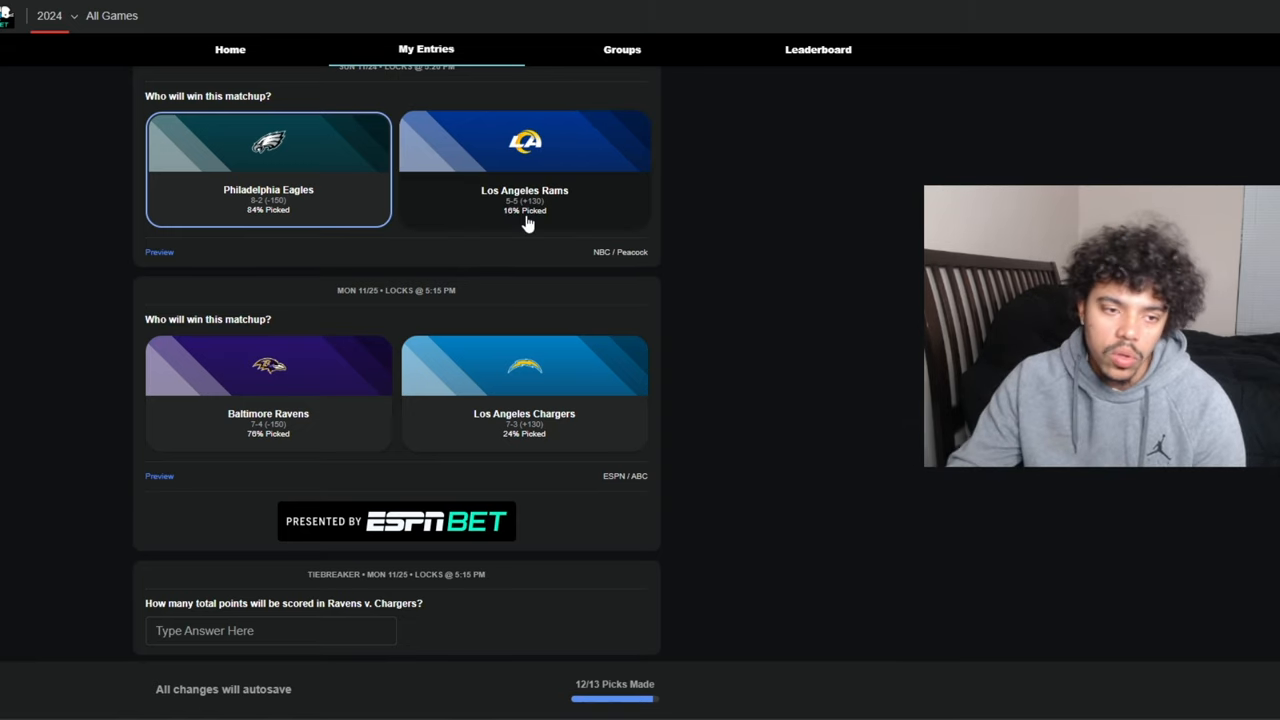
{"action": "mouse_move", "coordinate": [250, 428]}
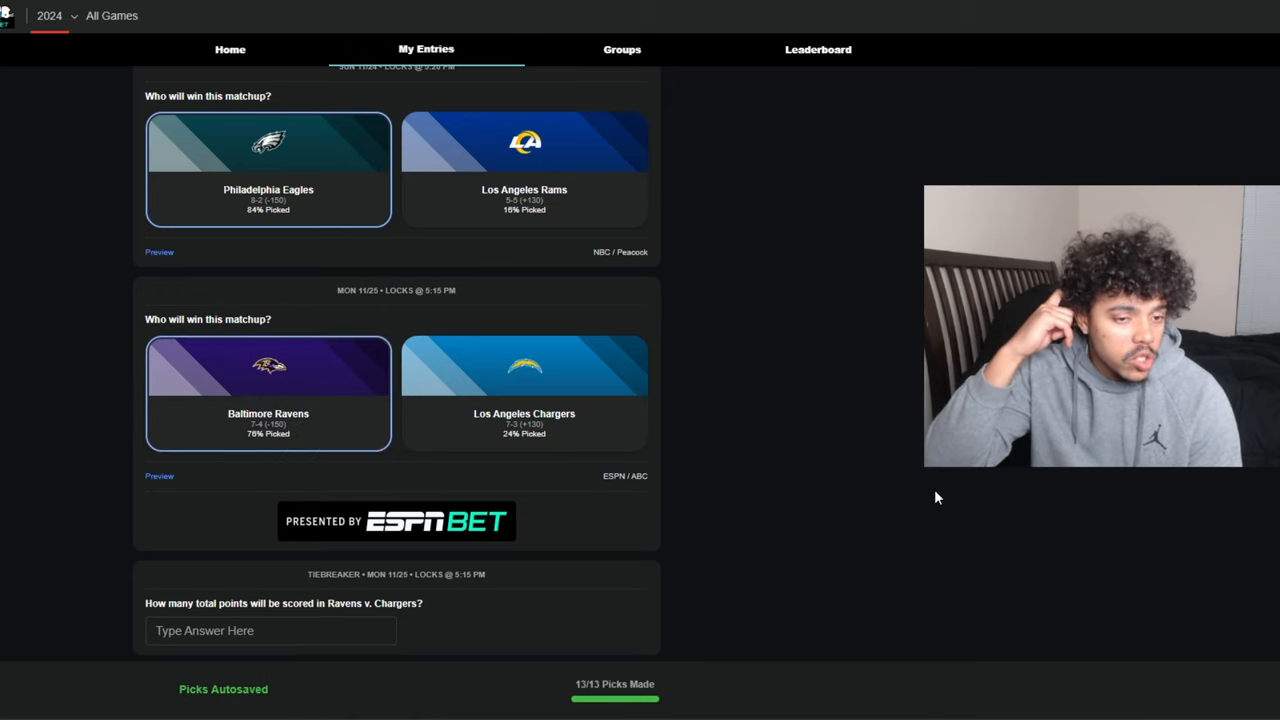
{"action": "left_click", "coordinate": [260, 630]}
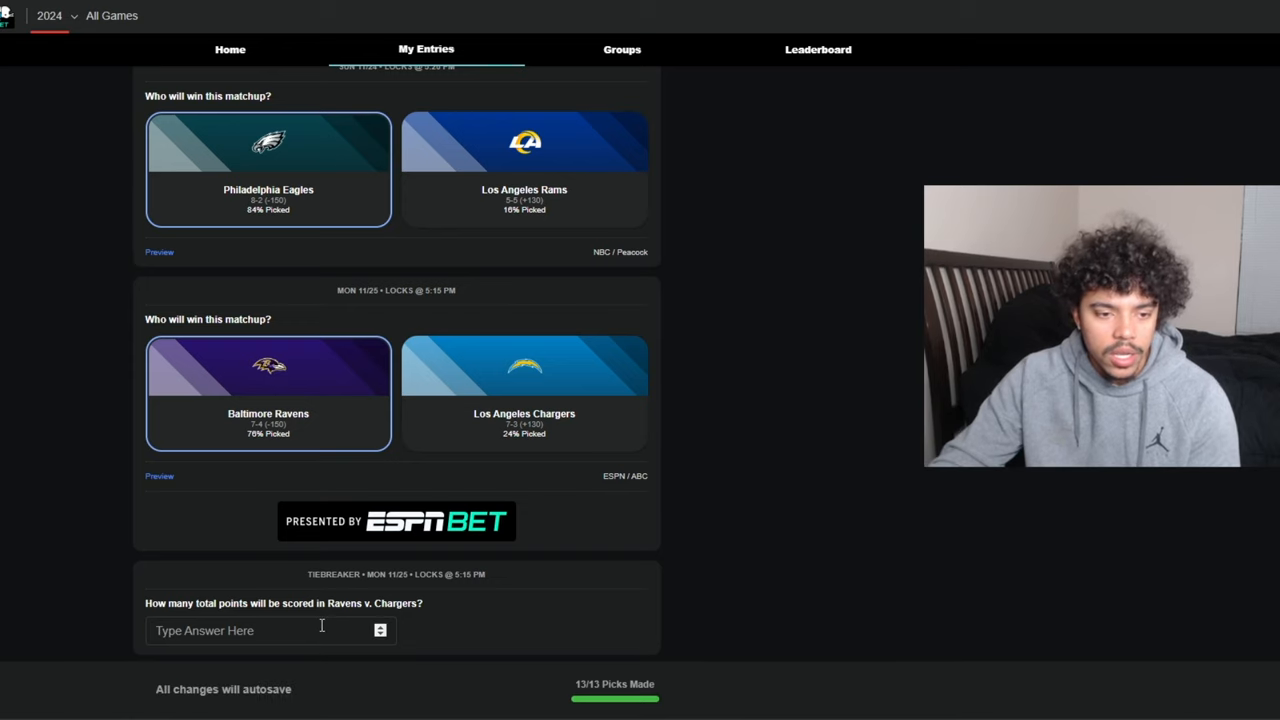
{"action": "left_click", "coordinate": [250, 632]}
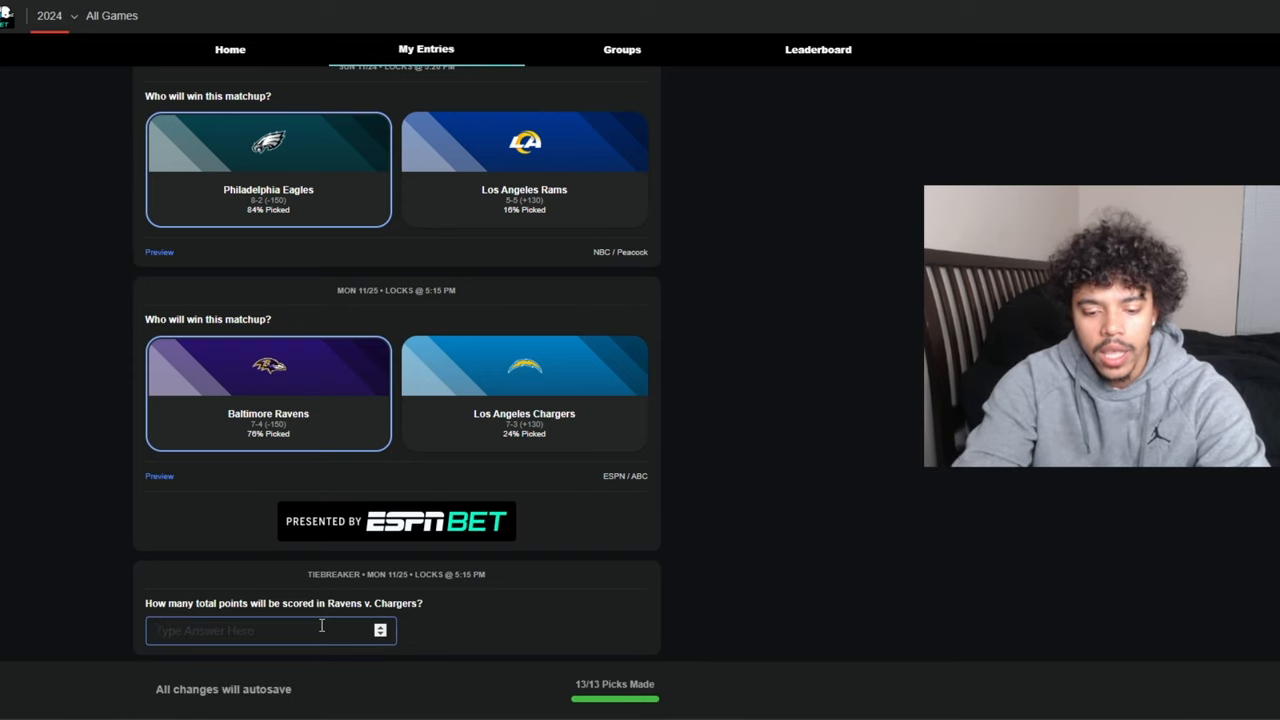
{"action": "type", "text": "54"}
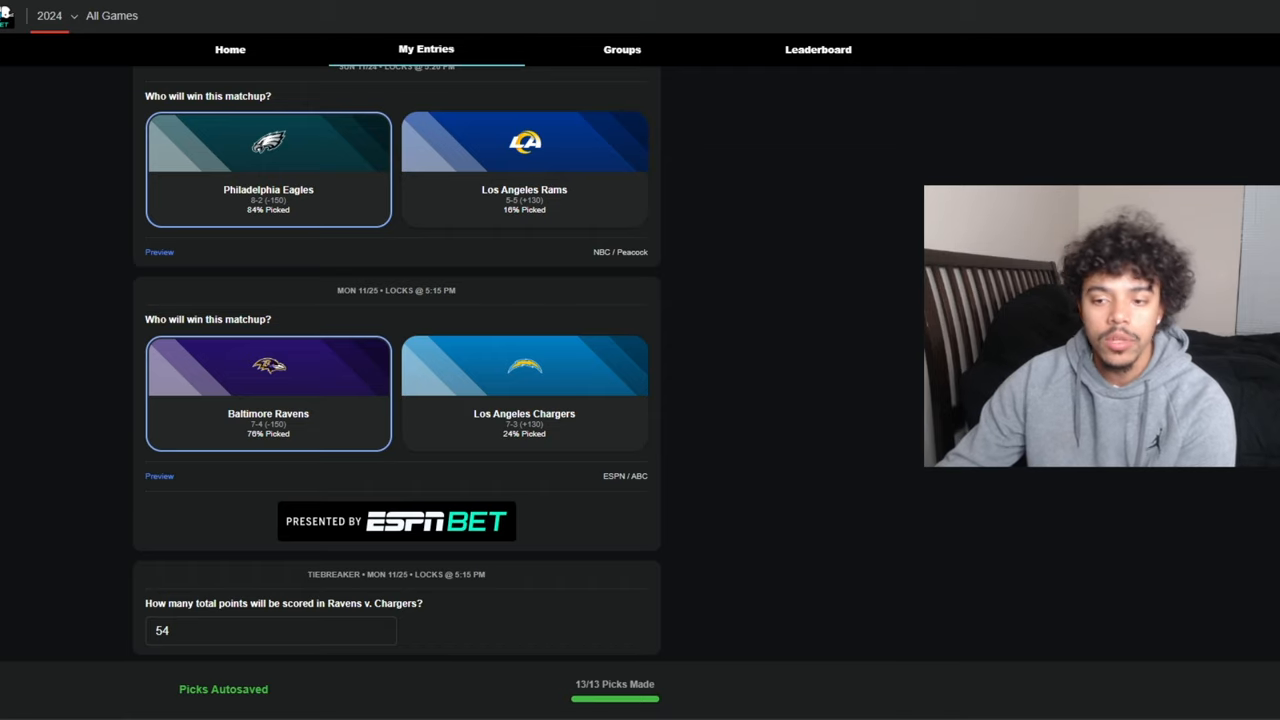
{"action": "scroll", "scroll_direction": "up", "scroll_amount": 3}
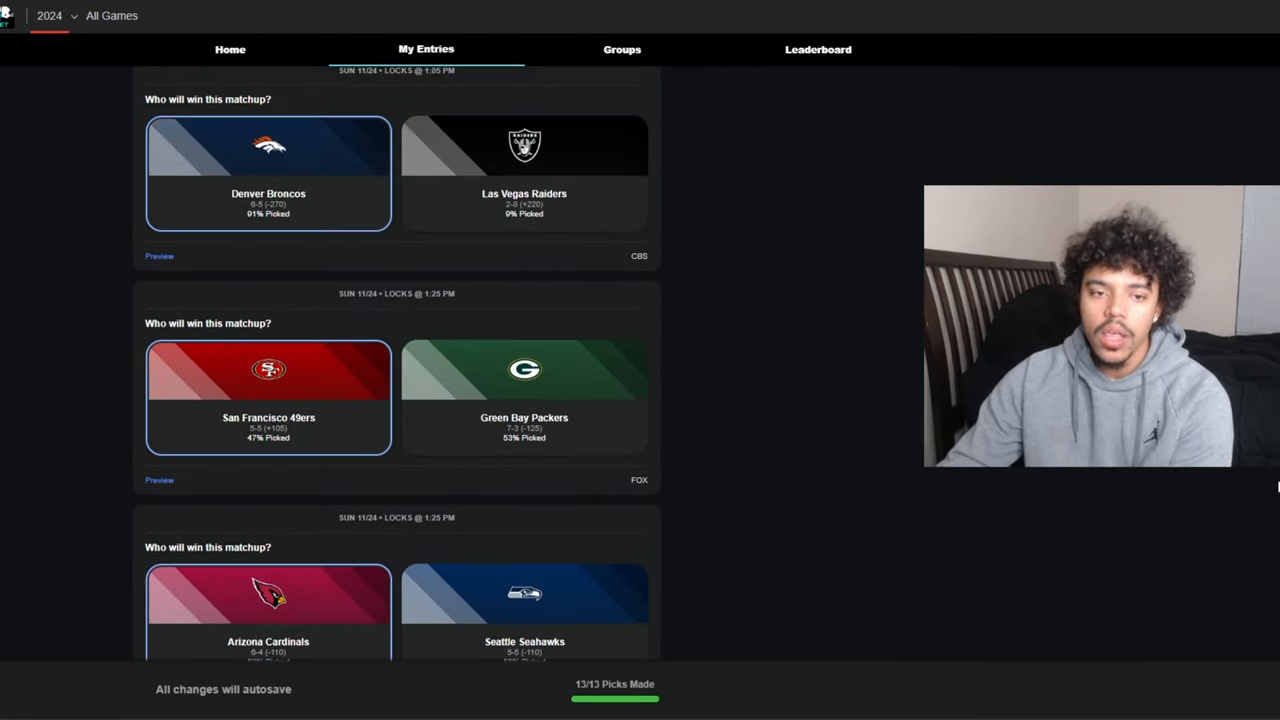
{"action": "scroll", "scroll_direction": "up", "scroll_amount": 3}
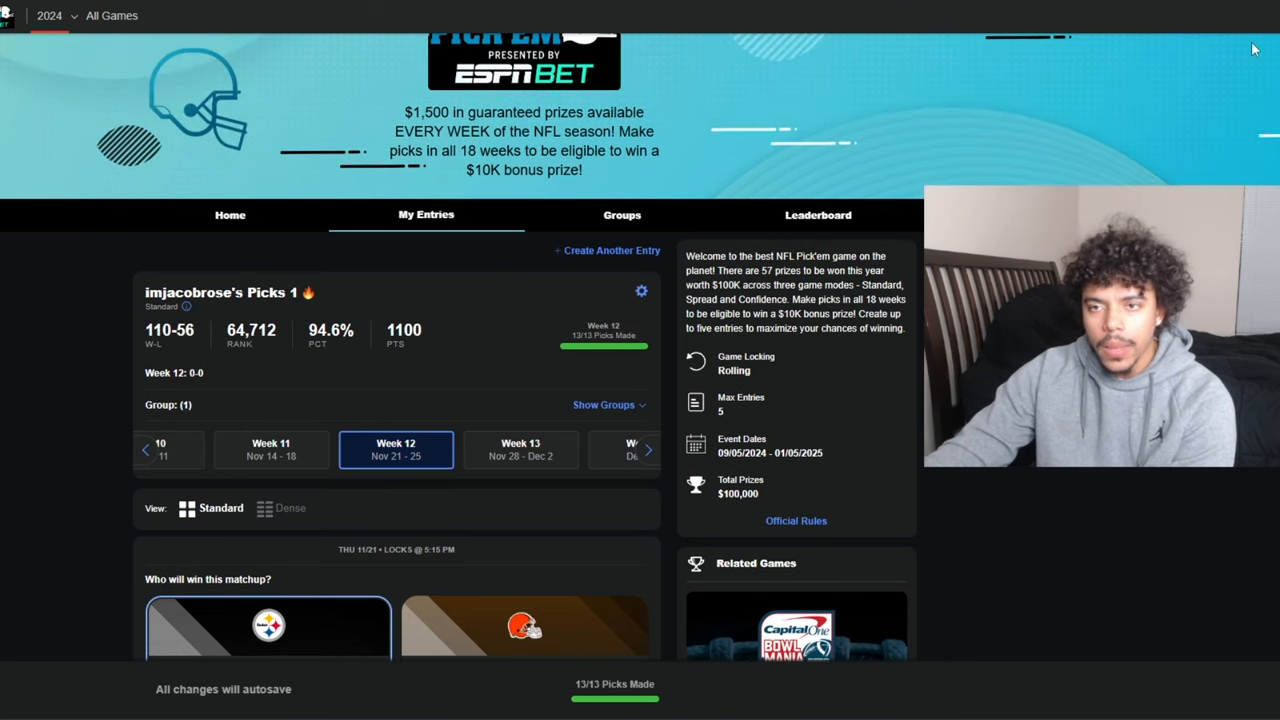
{"action": "scroll", "scroll_direction": "down", "scroll_amount": 3}
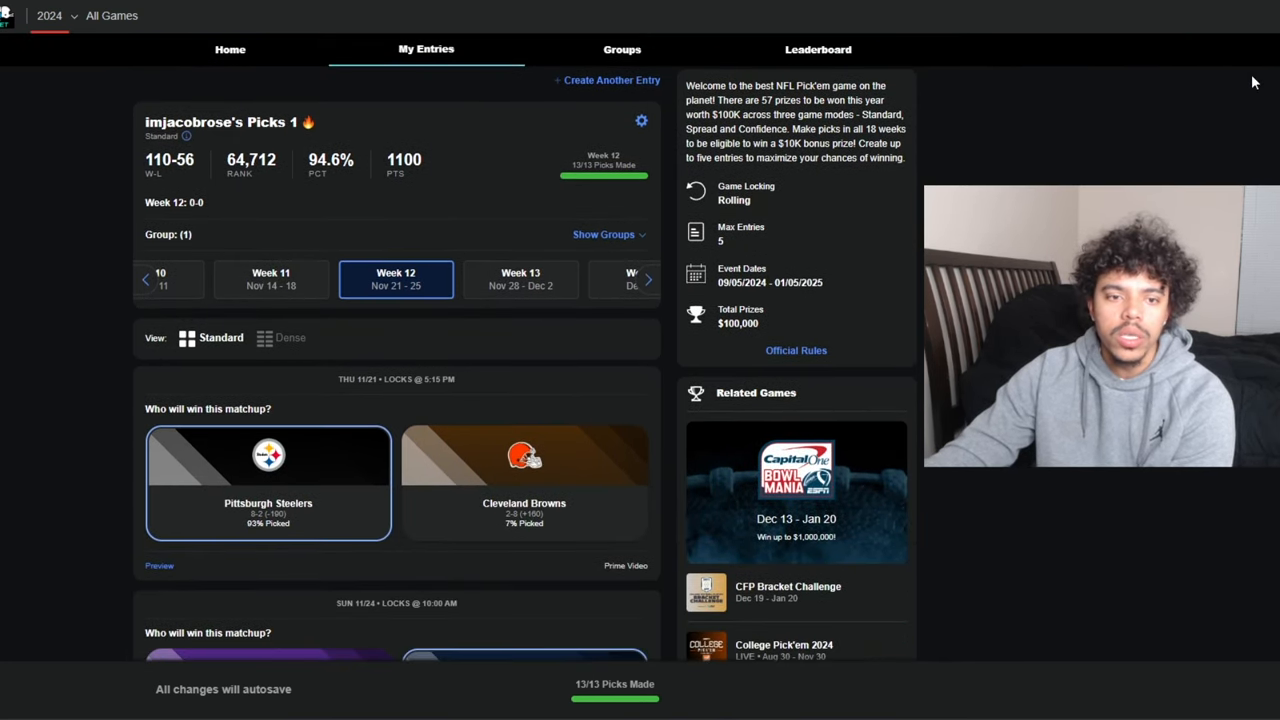
{"action": "scroll", "scroll_direction": "down", "scroll_amount": 3}
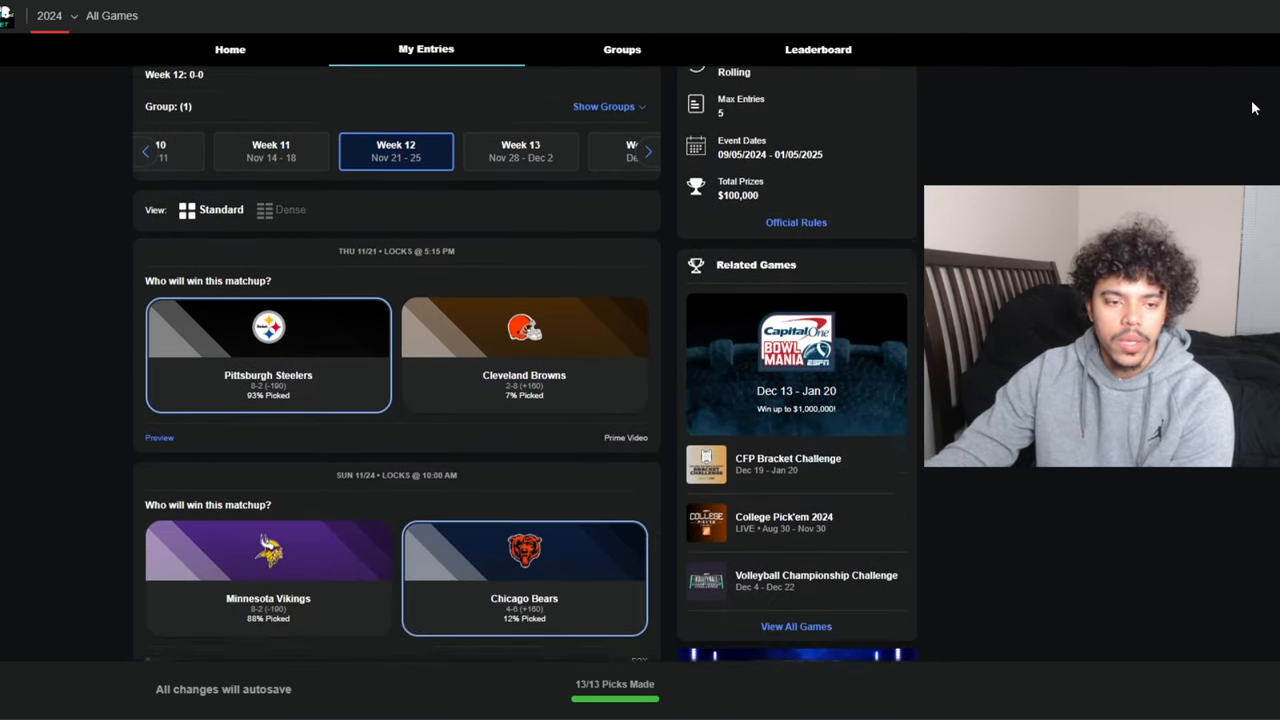
{"action": "scroll", "scroll_direction": "down", "scroll_amount": 3}
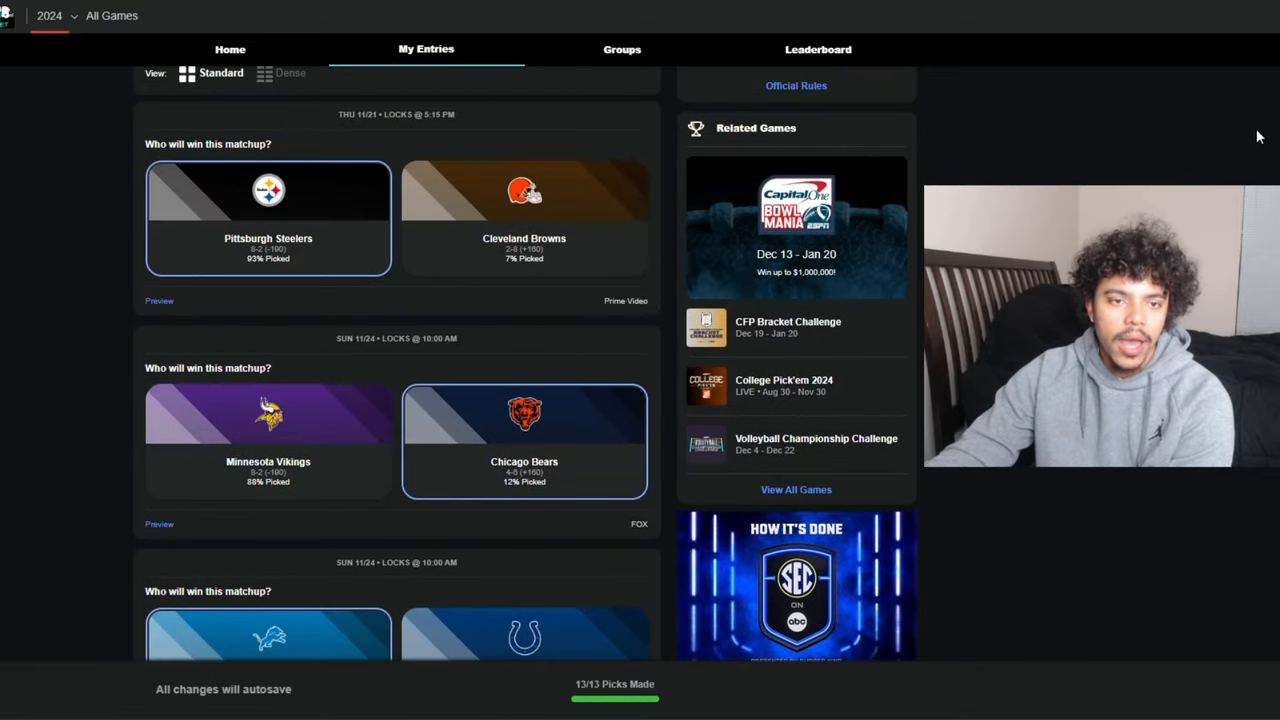
{"action": "scroll", "scroll_direction": "down", "scroll_amount": 3}
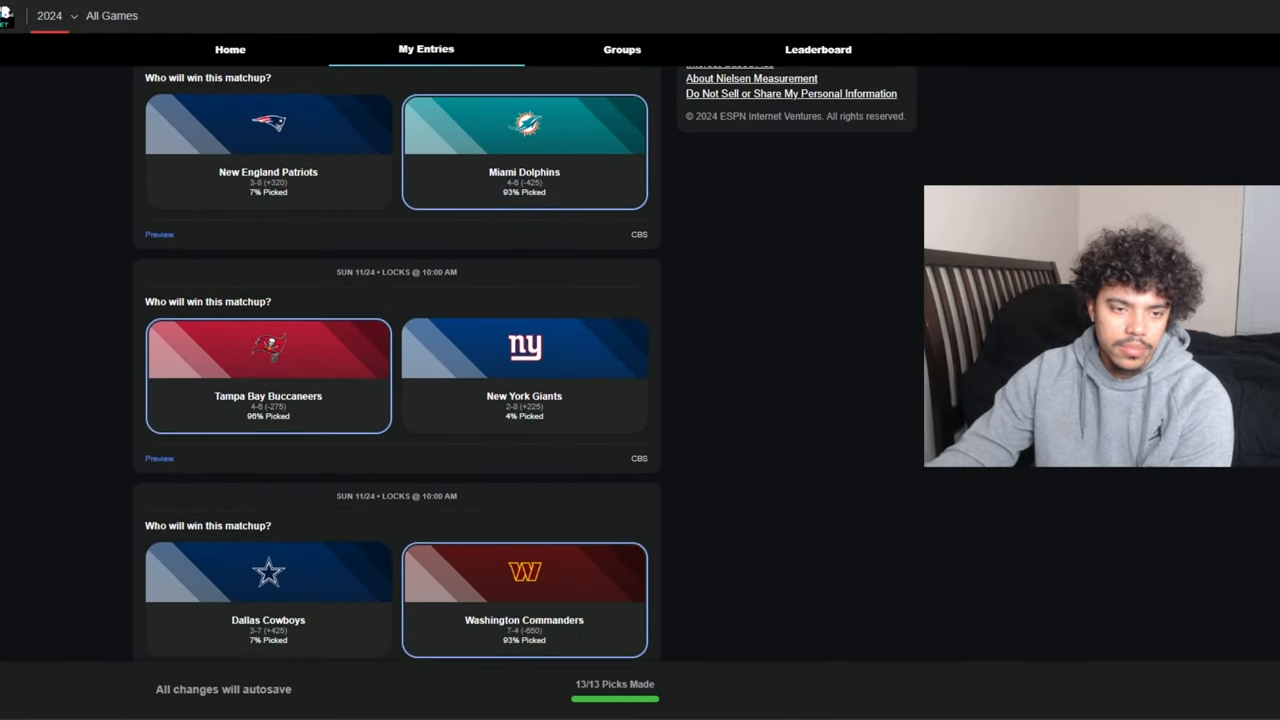
{"action": "scroll", "scroll_direction": "down", "scroll_amount": 3}
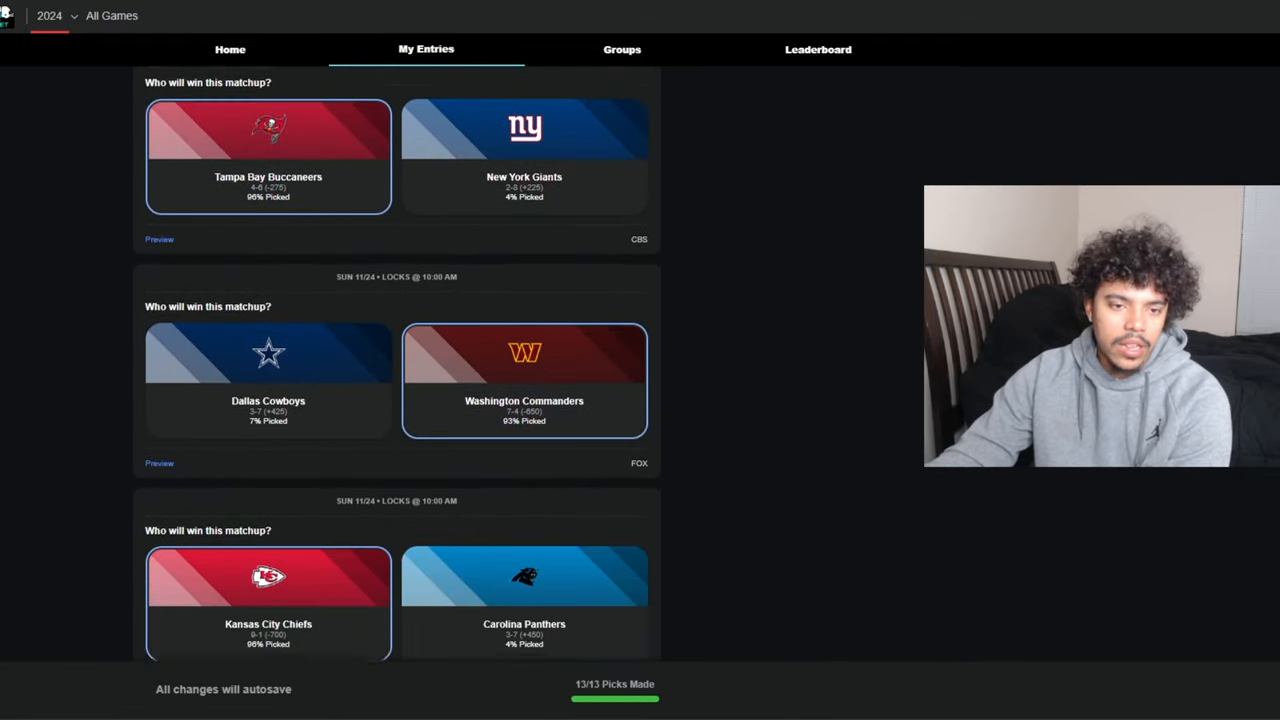
{"action": "scroll", "scroll_direction": "down", "scroll_amount": 3}
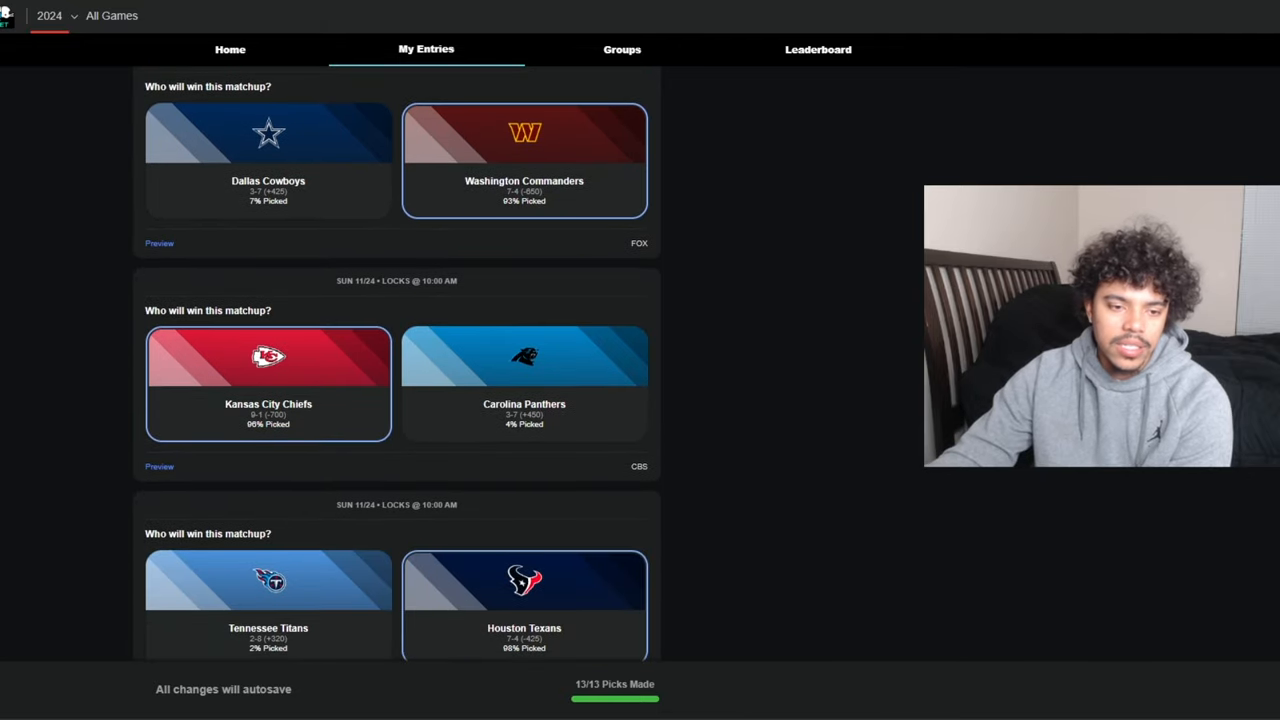
{"action": "scroll", "scroll_direction": "down", "scroll_amount": 3}
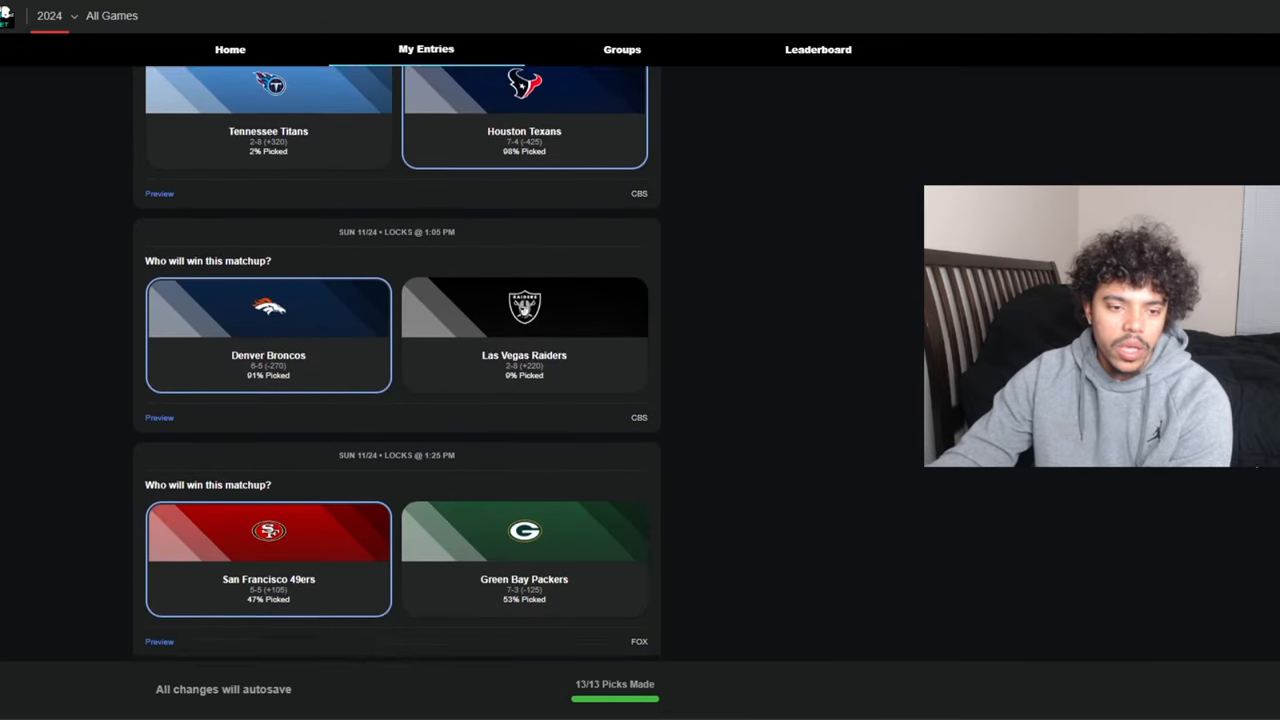